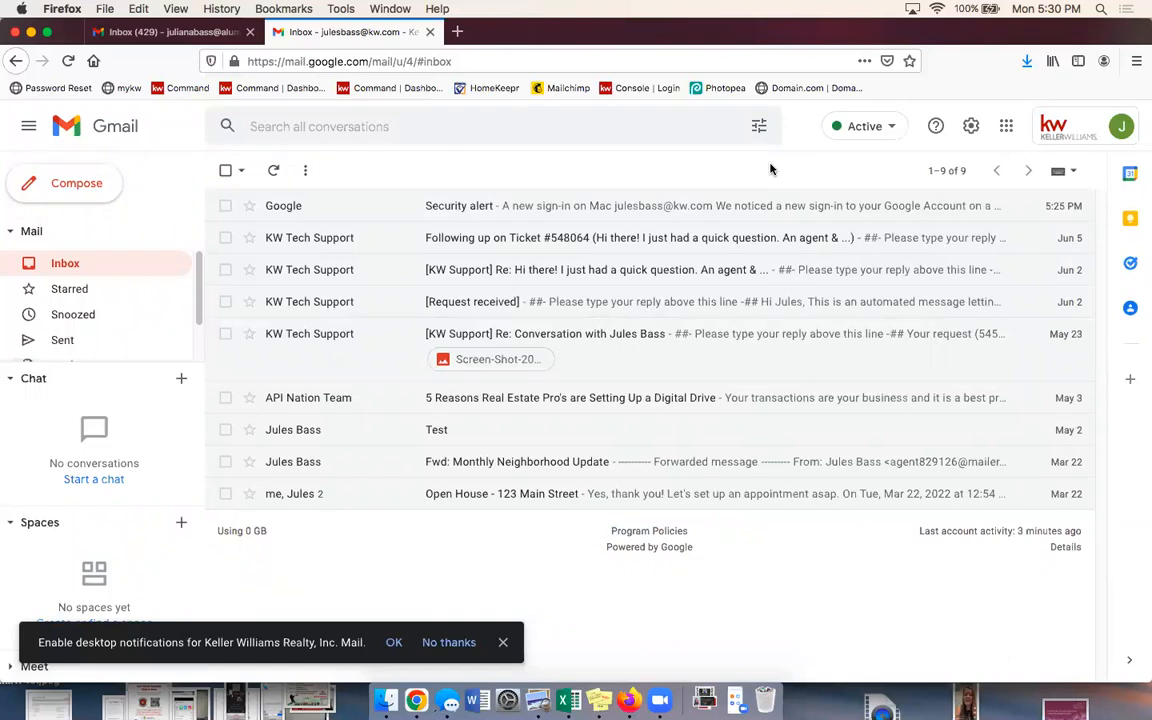
mouse_move(636, 166)
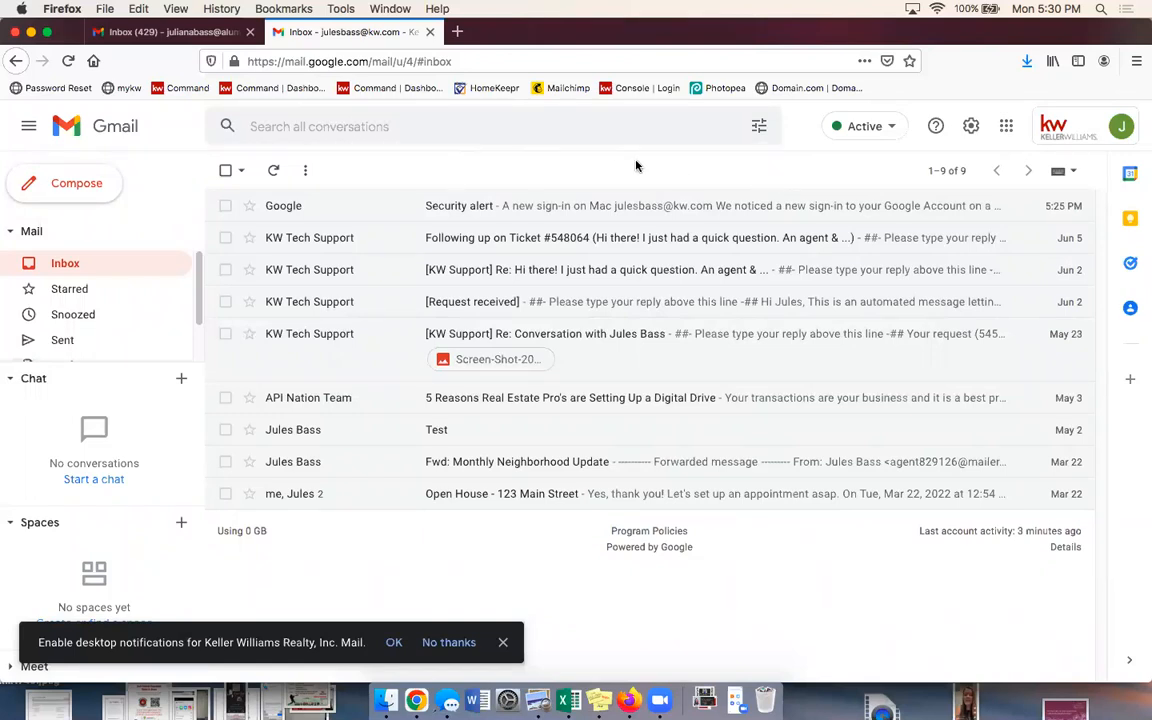
mouse_move(650, 168)
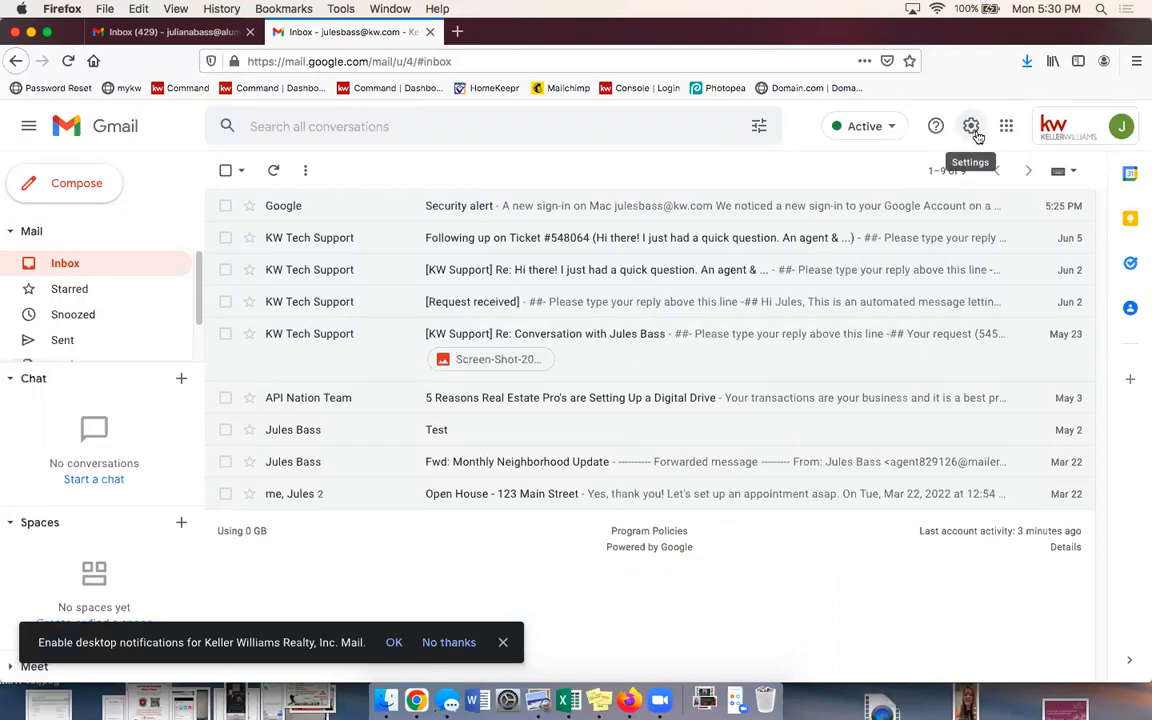
Step: Bring up Gmail's Quick settings panel from the gear icon
left_click(970, 126)
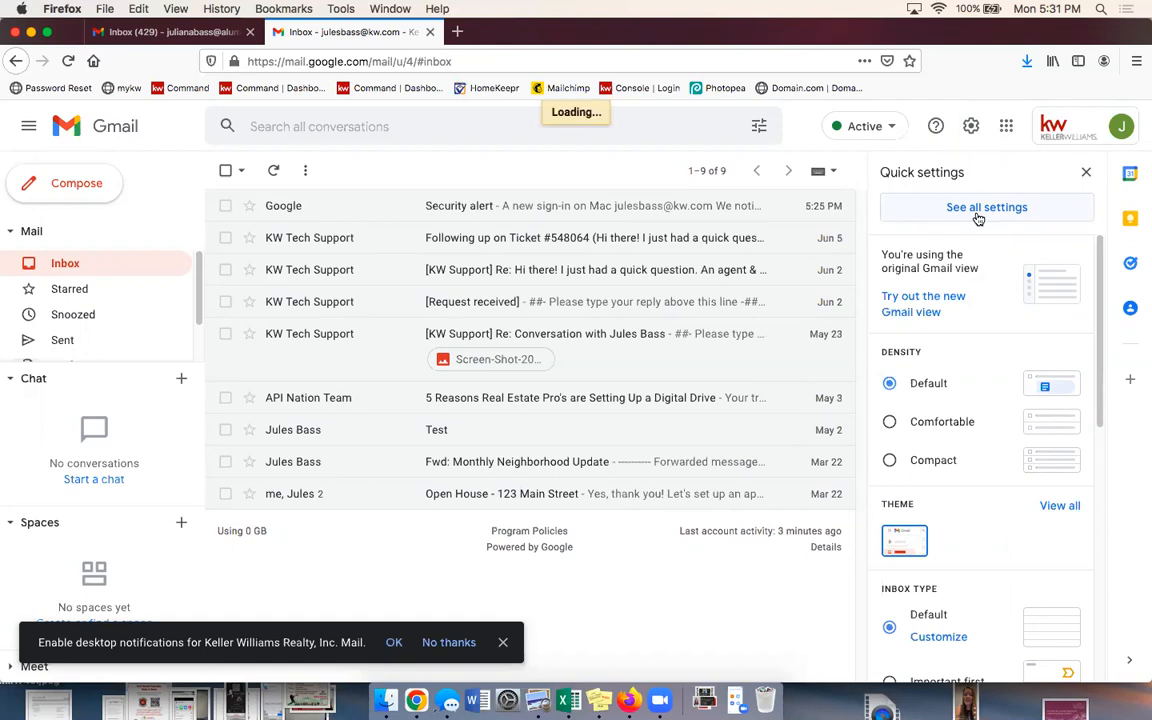
Step: Go to the full General settings and bring the empty Signature section into view
left_click(986, 206)
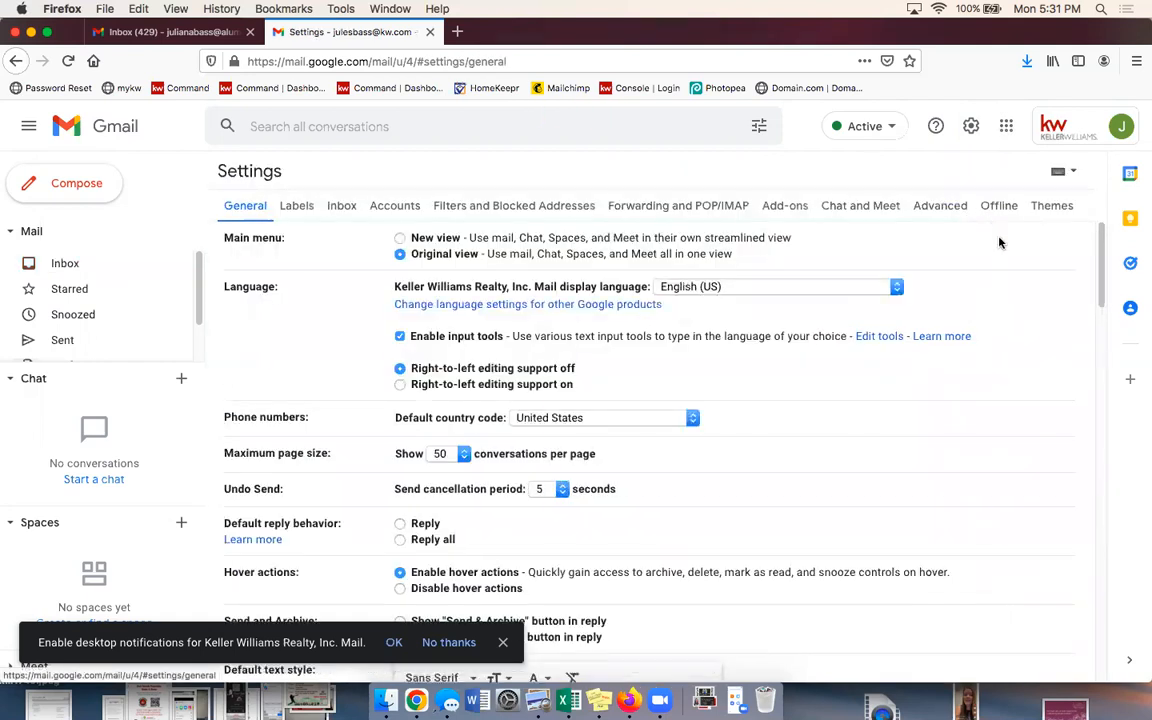
scroll("down", 3)
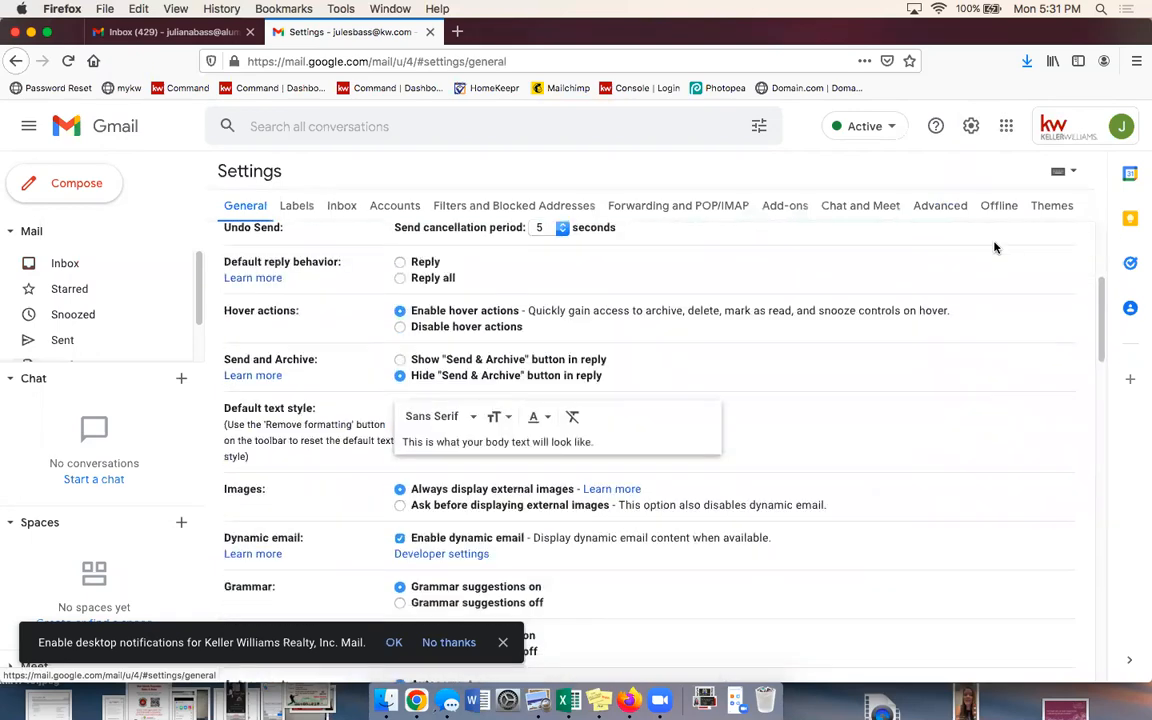
scroll("down", 3)
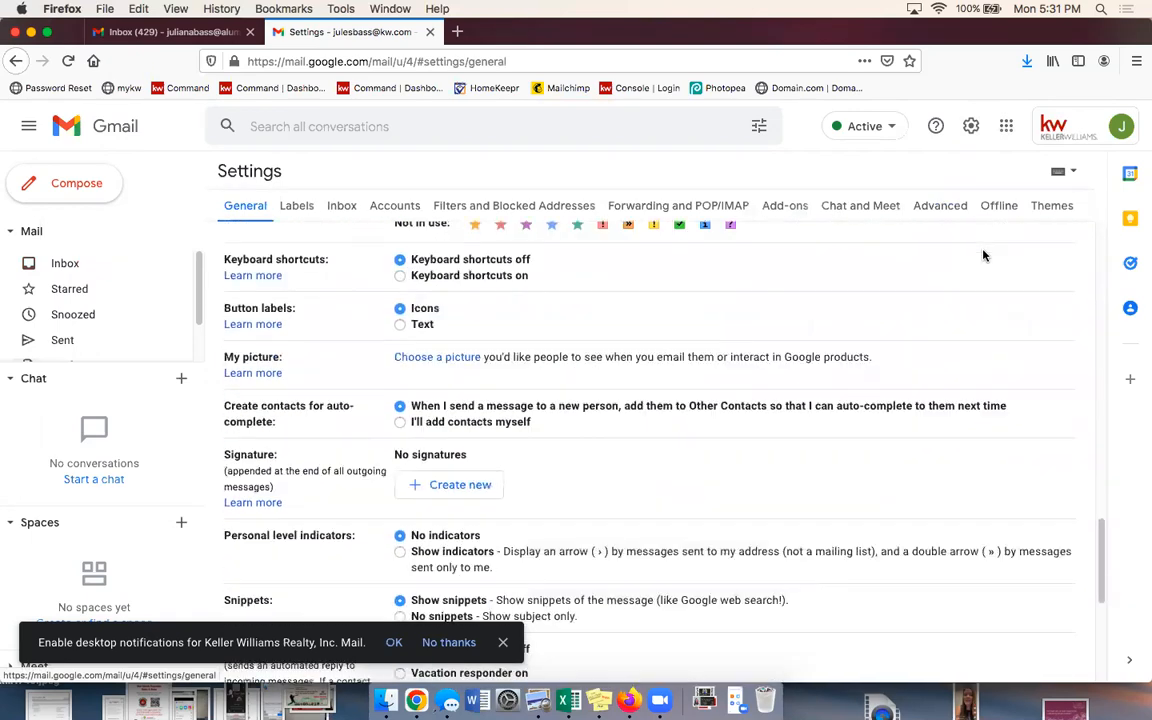
scroll("down", 3)
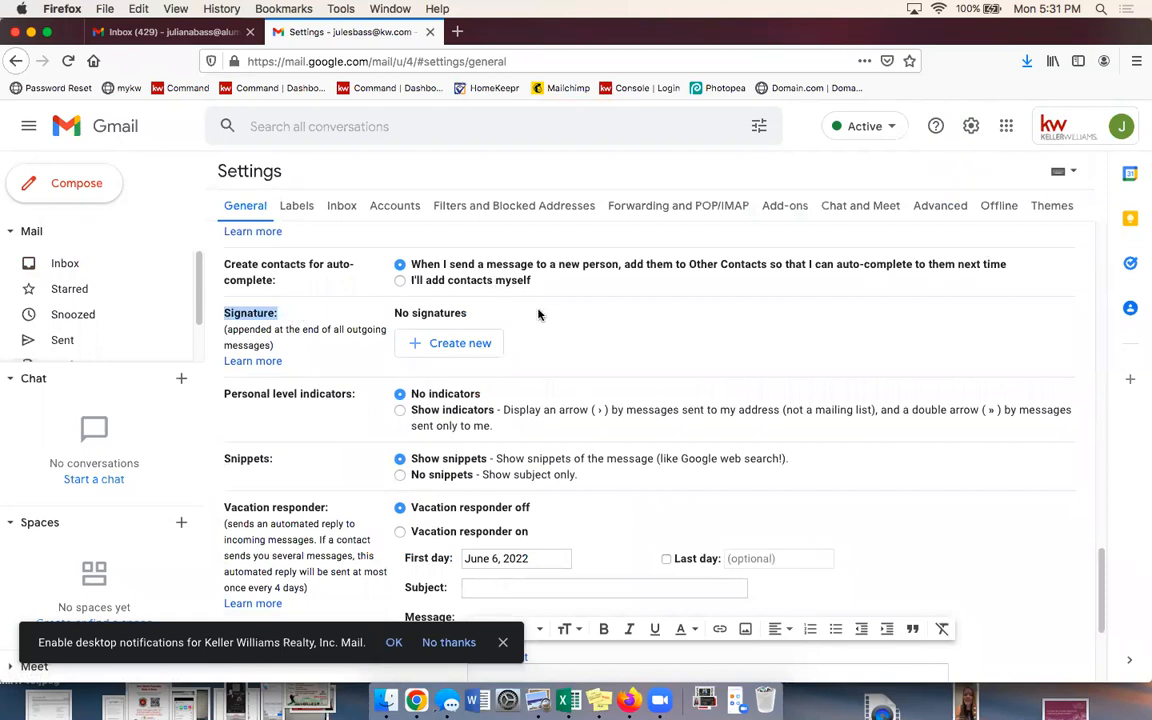
mouse_move(460, 344)
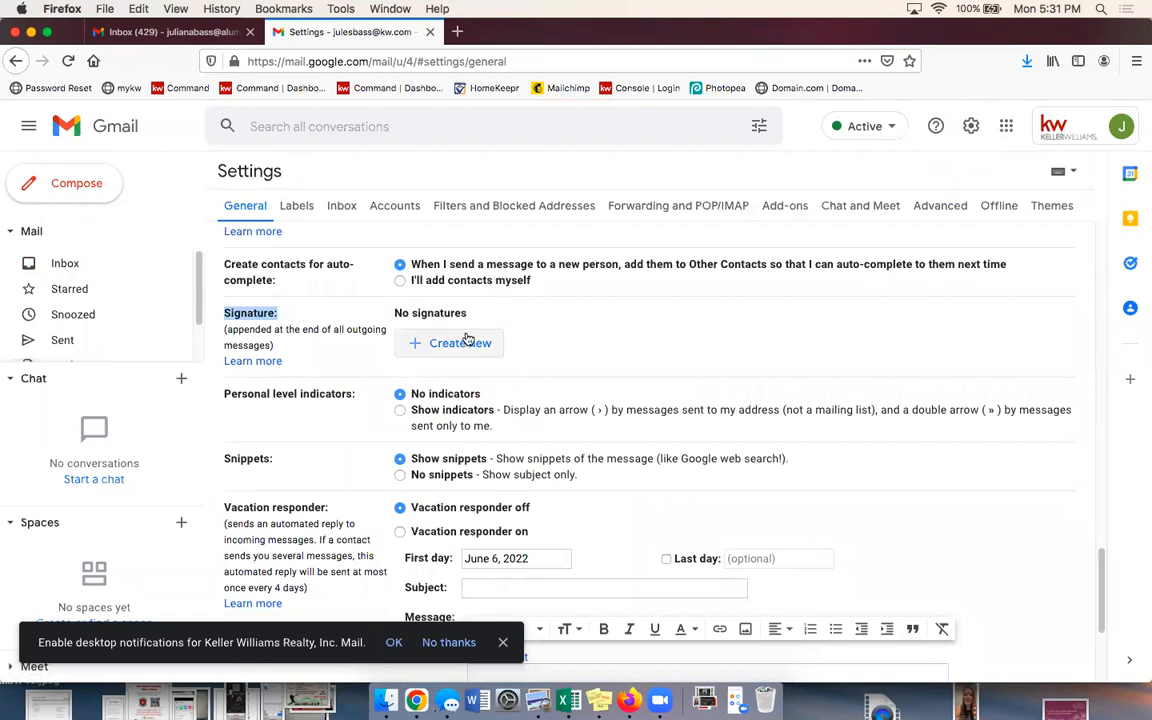
Step: Create a new signature named 'KW Signature', still empty
left_click(460, 344)
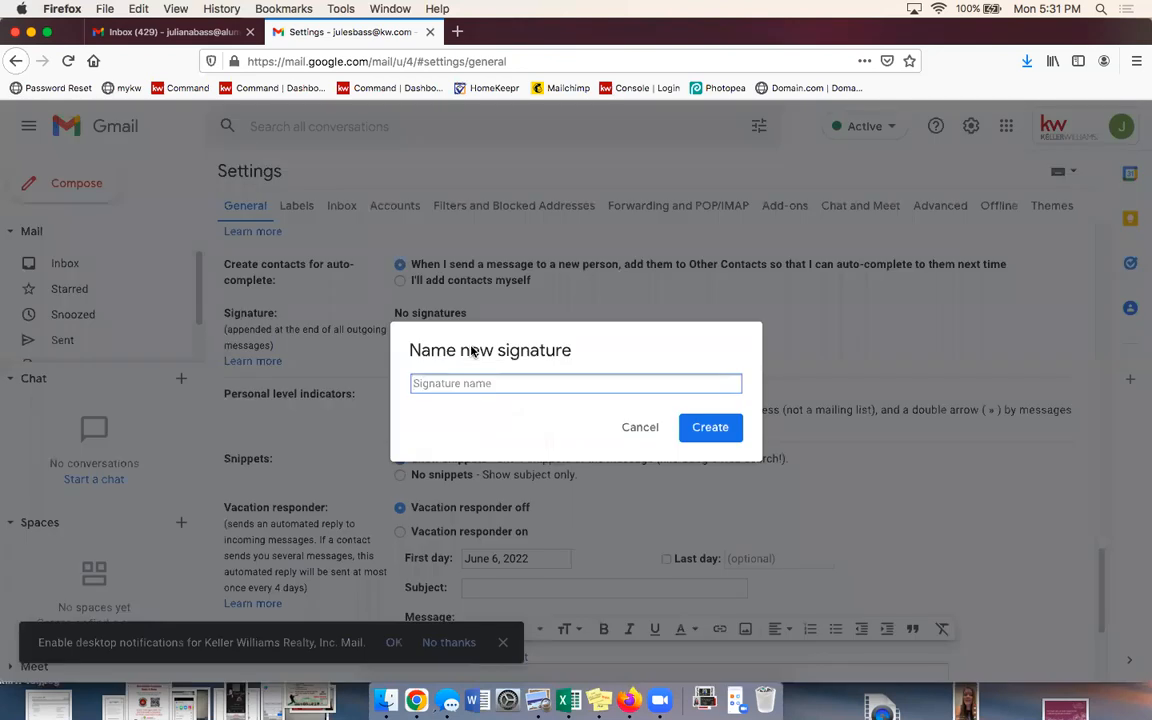
type("K")
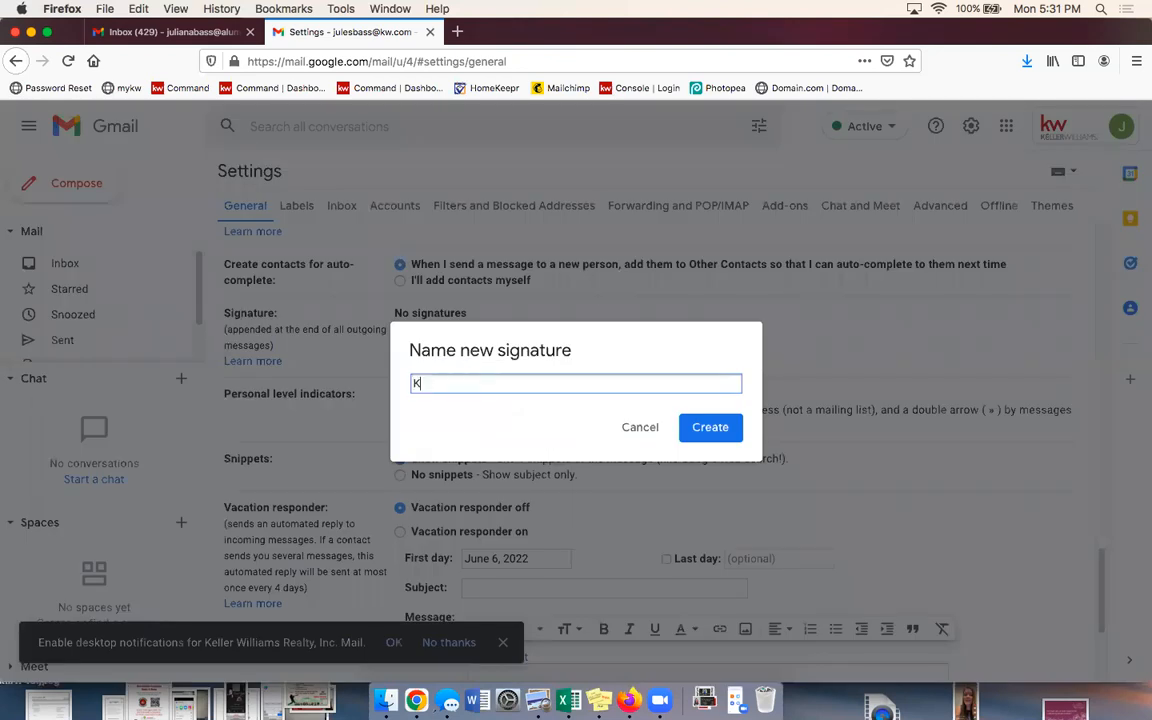
type("W Signature")
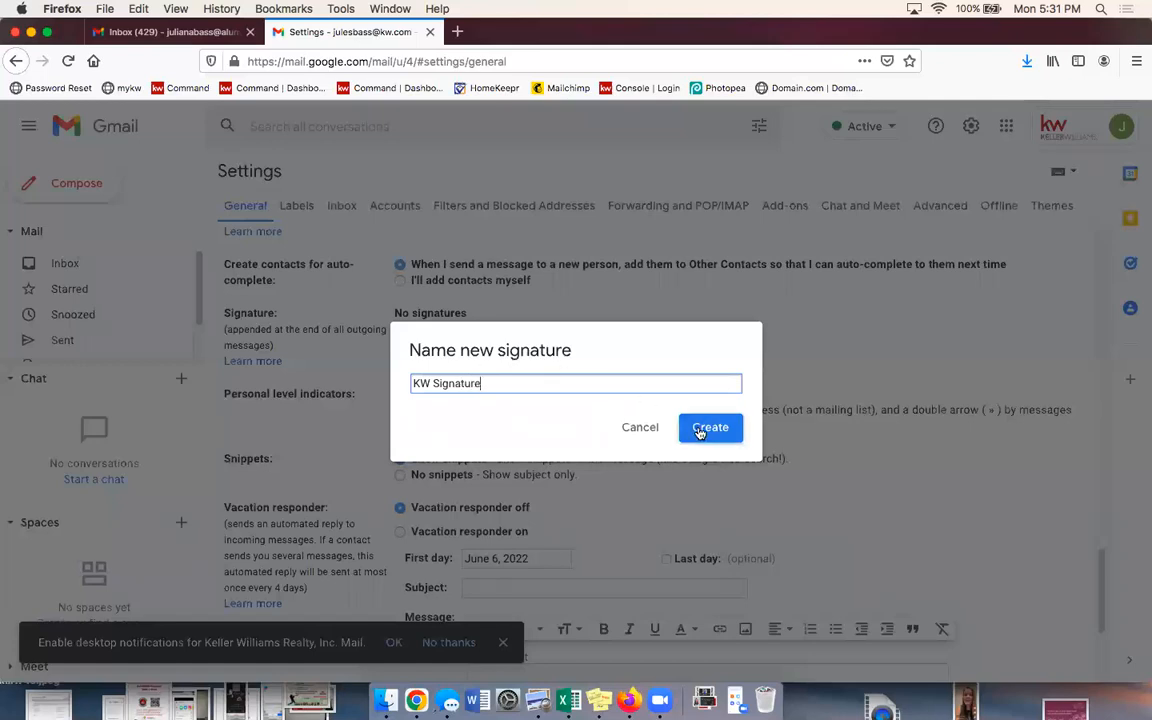
left_click(710, 428)
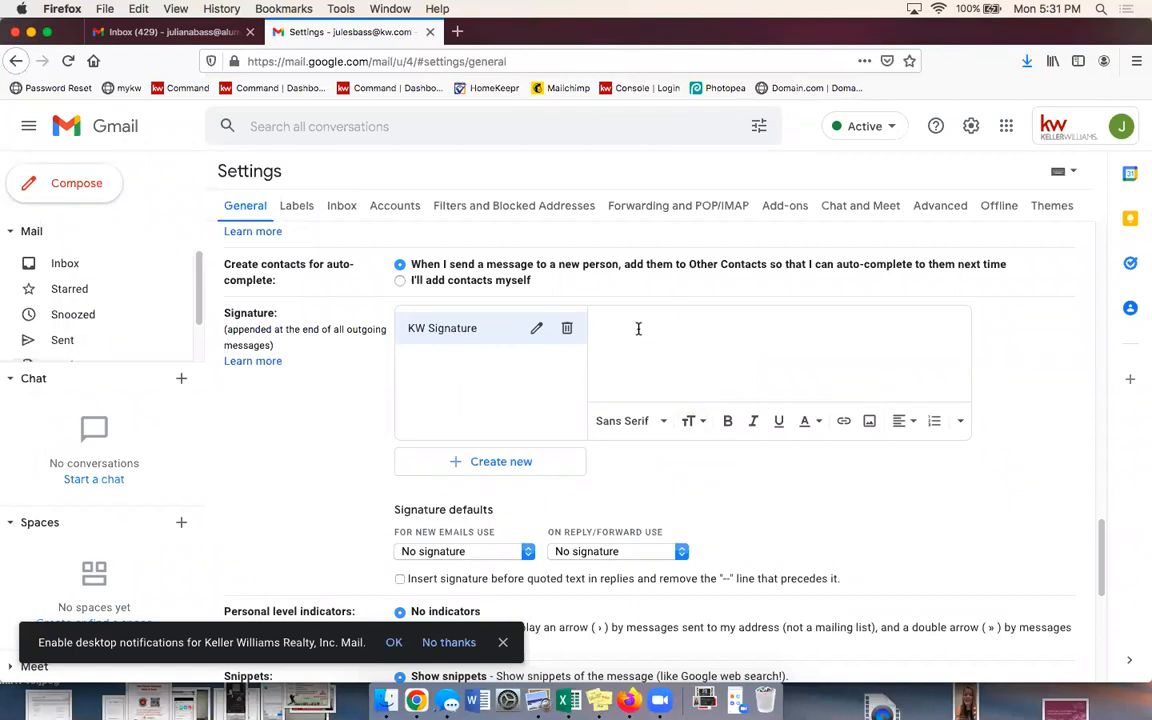
Step: Start editing the KW Signature body and bring up the Add an image dialog
left_click(638, 328)
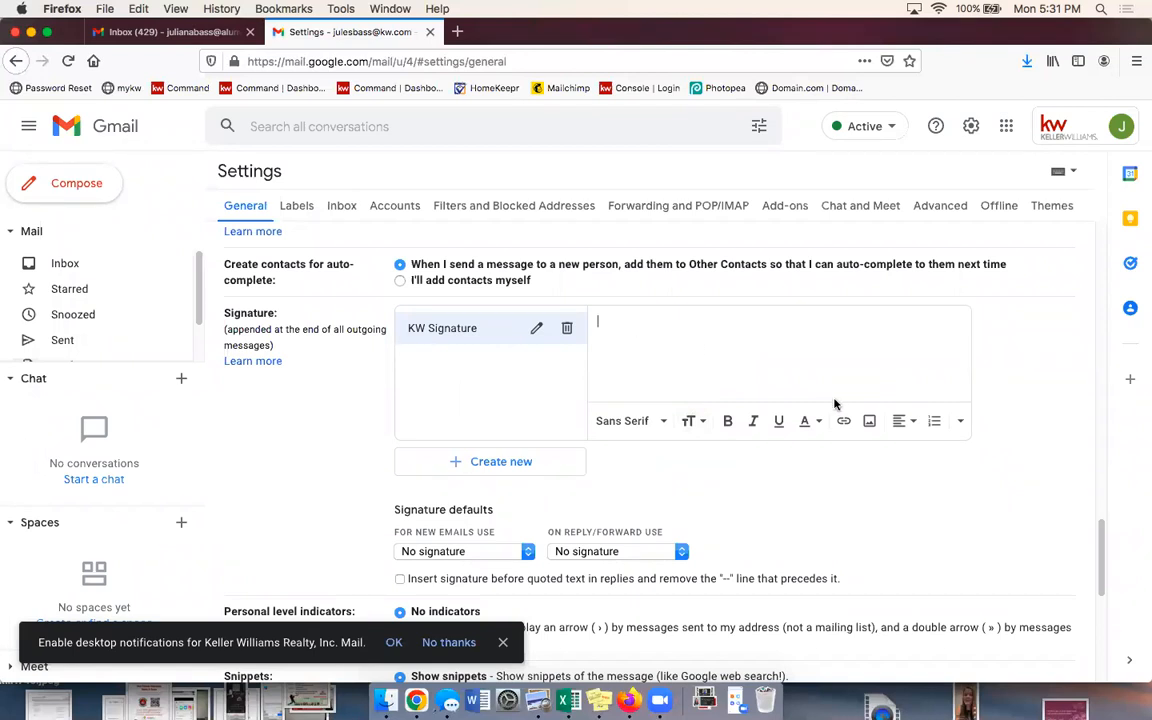
mouse_move(838, 378)
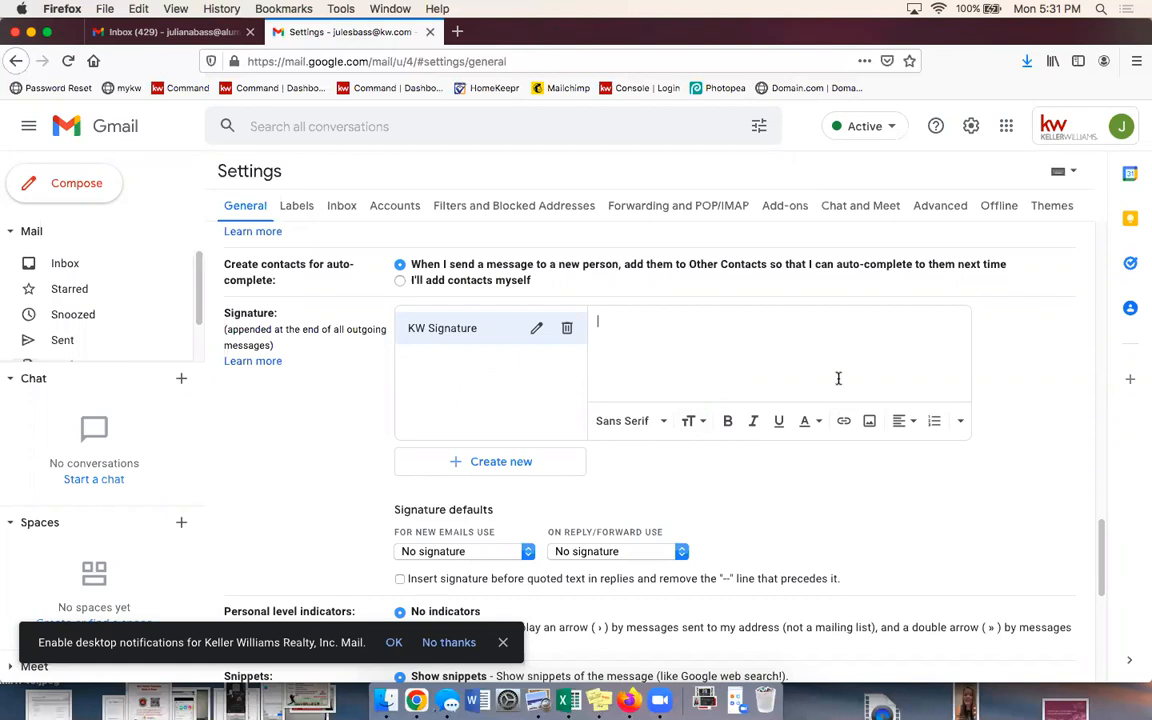
mouse_move(870, 420)
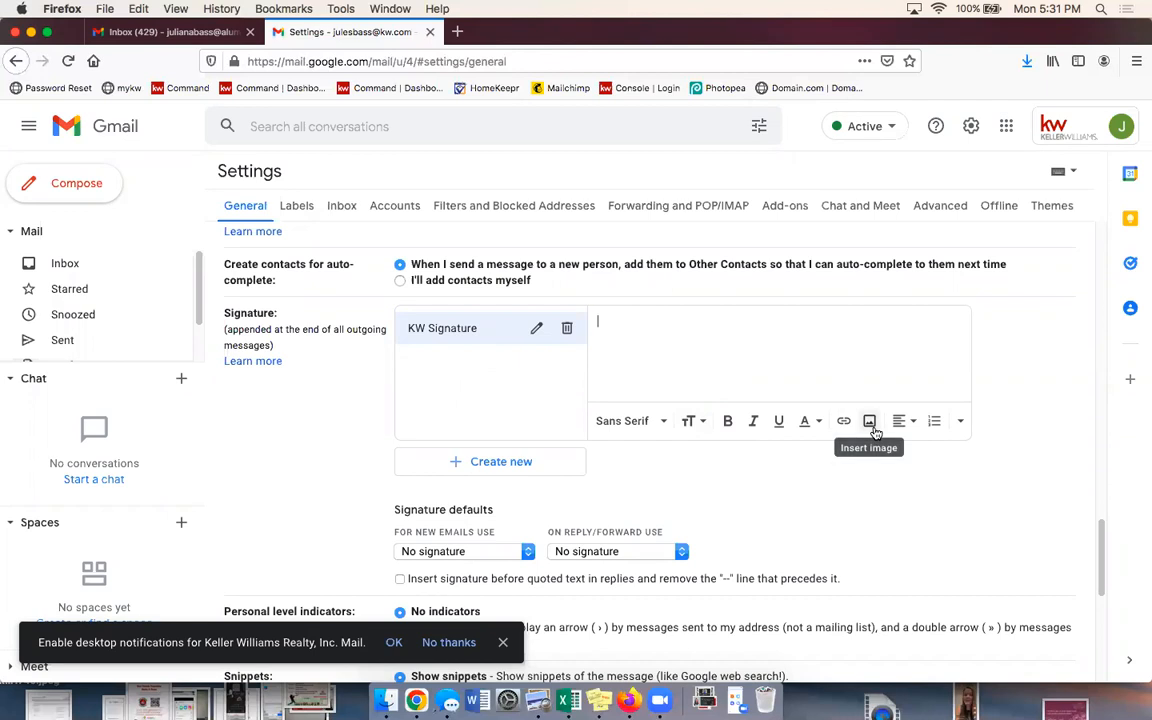
left_click(868, 420)
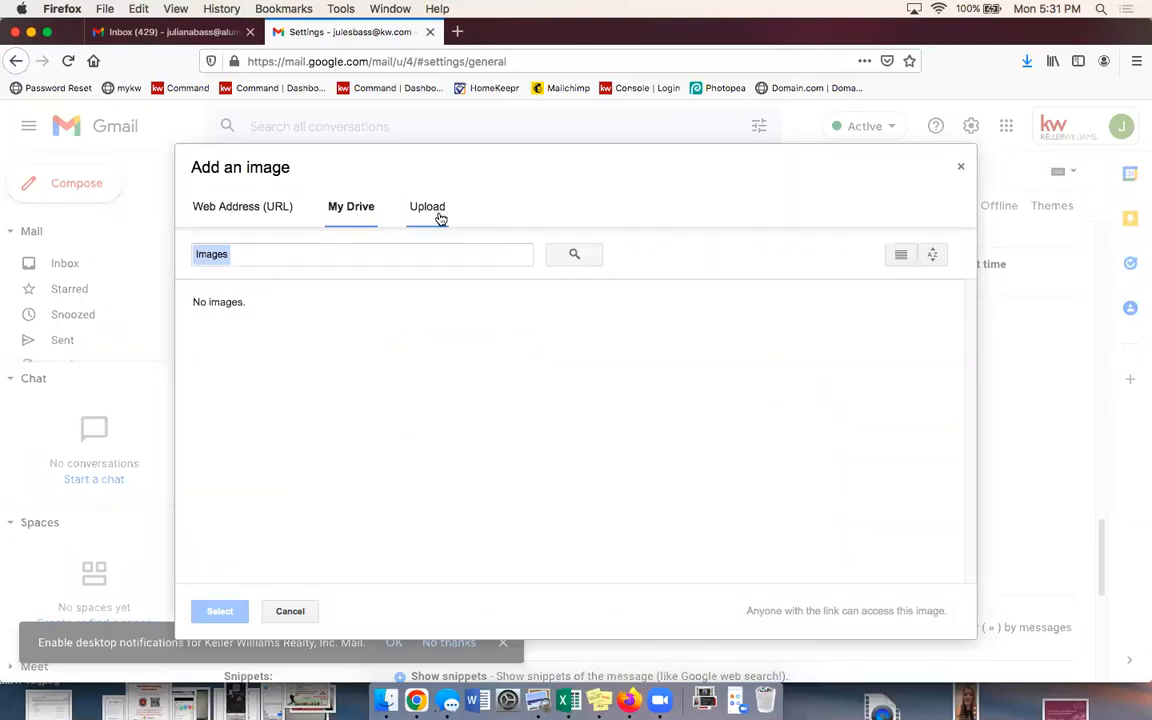
Step: Upload the banner image file from the computer into the KW Signature
left_click(426, 206)
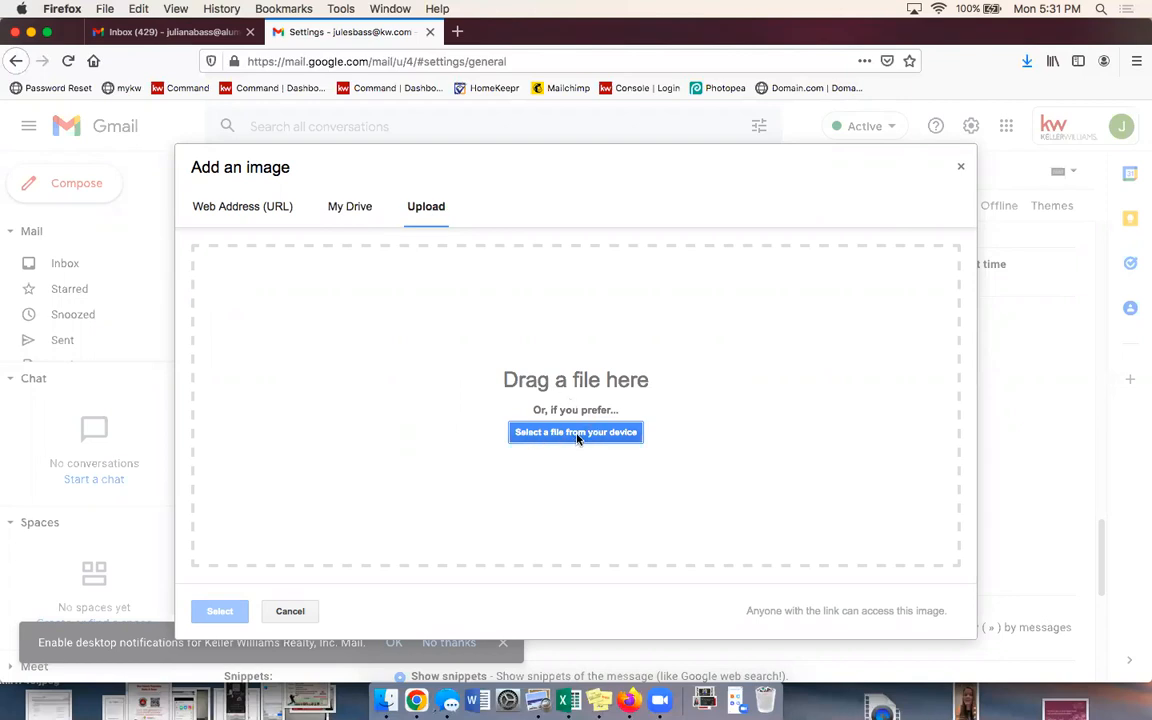
left_click(576, 432)
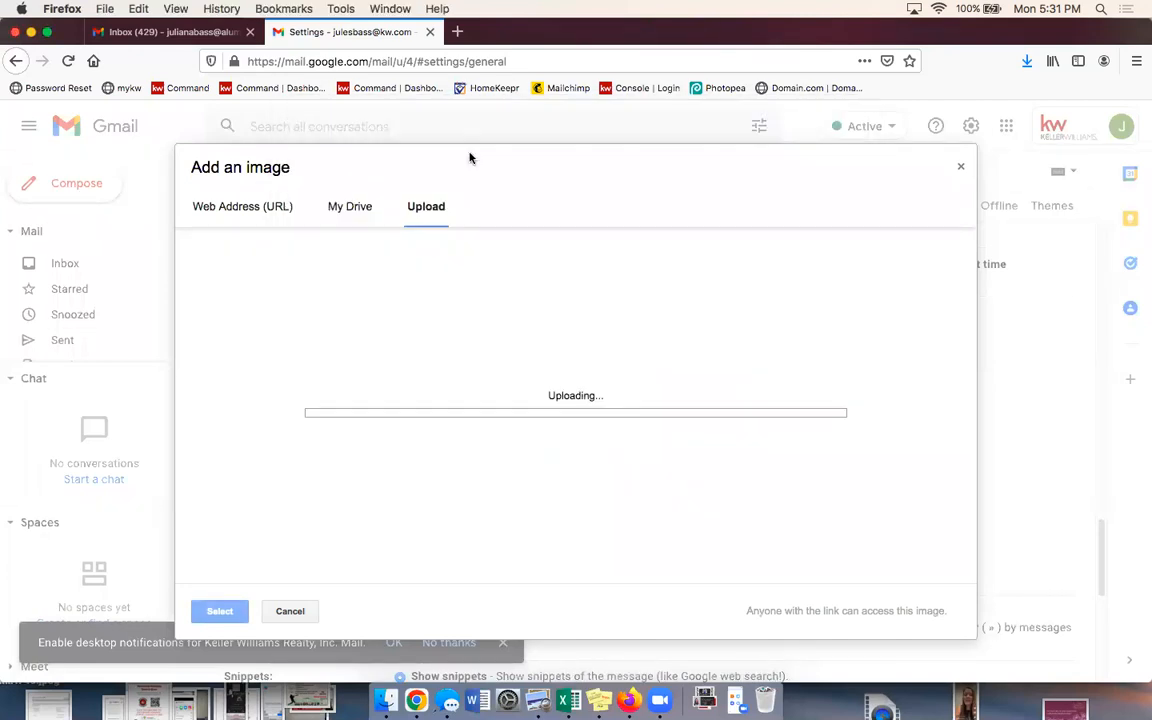
mouse_move(704, 288)
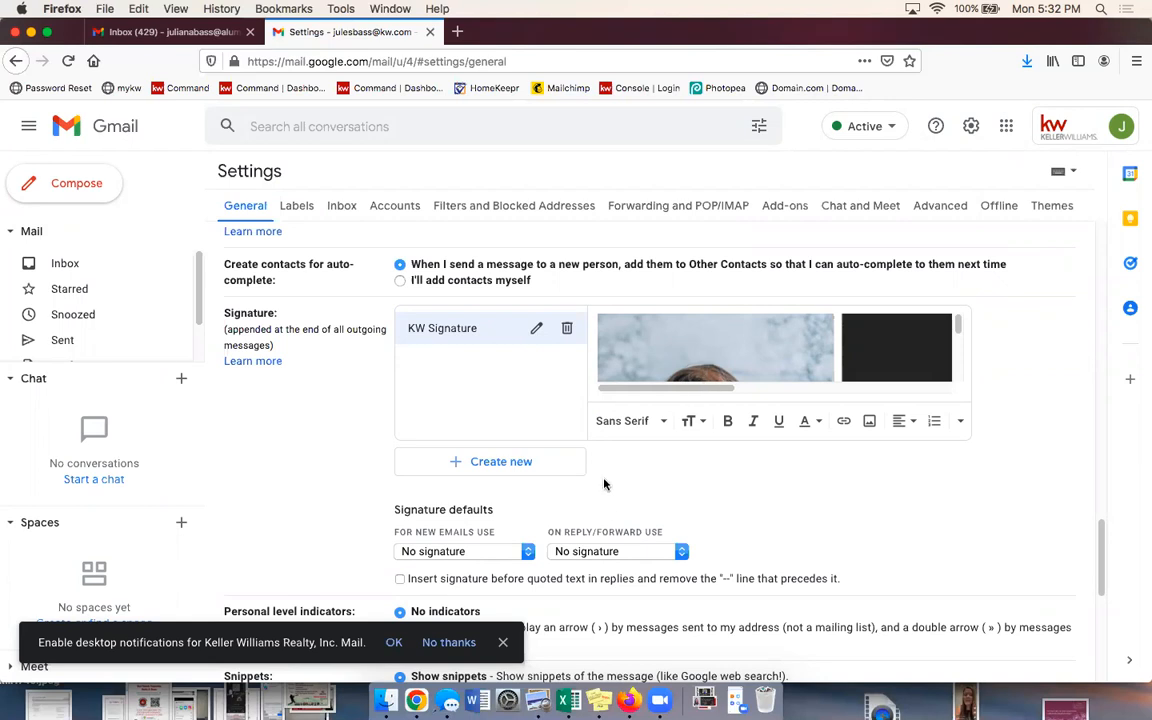
Step: Use KW Signature for new emails and replies, inserted before quoted text, and save changes
scroll("down", 3)
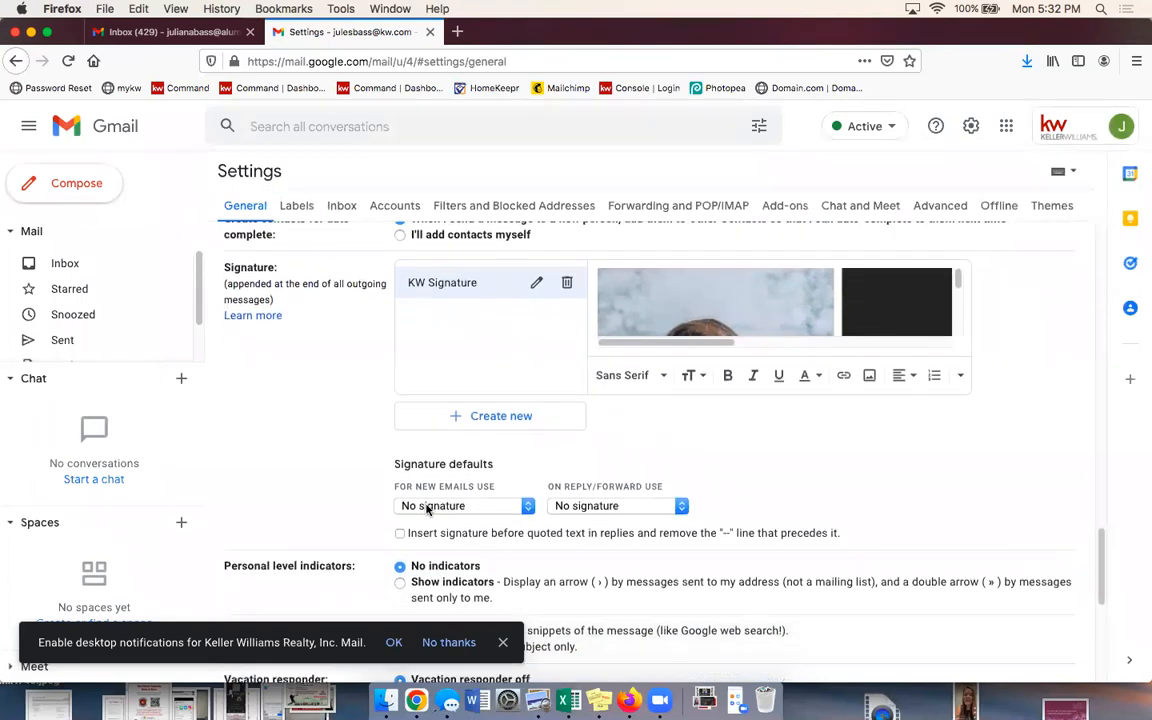
mouse_move(480, 496)
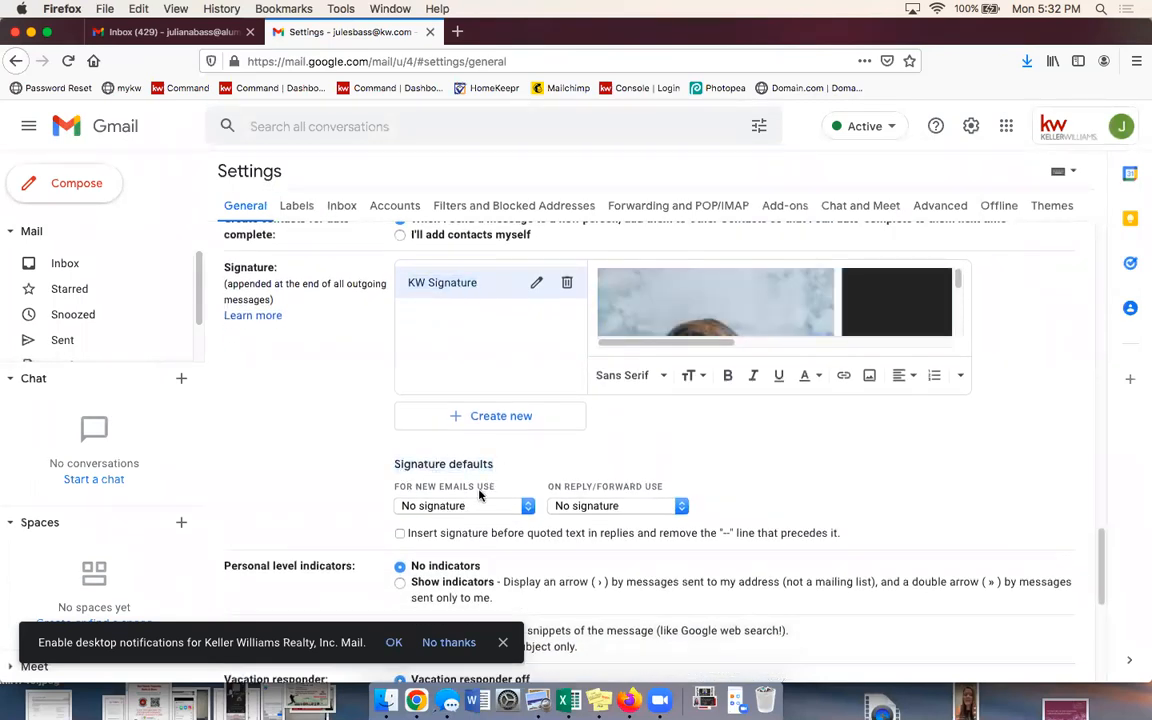
left_click(464, 504)
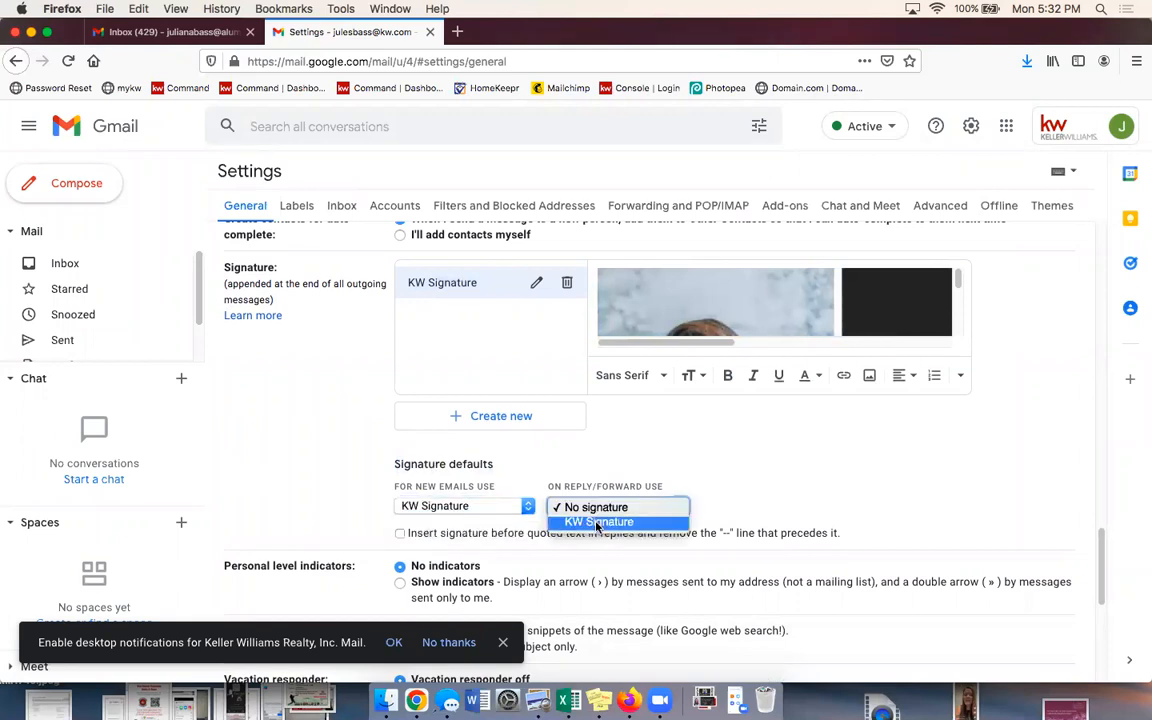
left_click(598, 520)
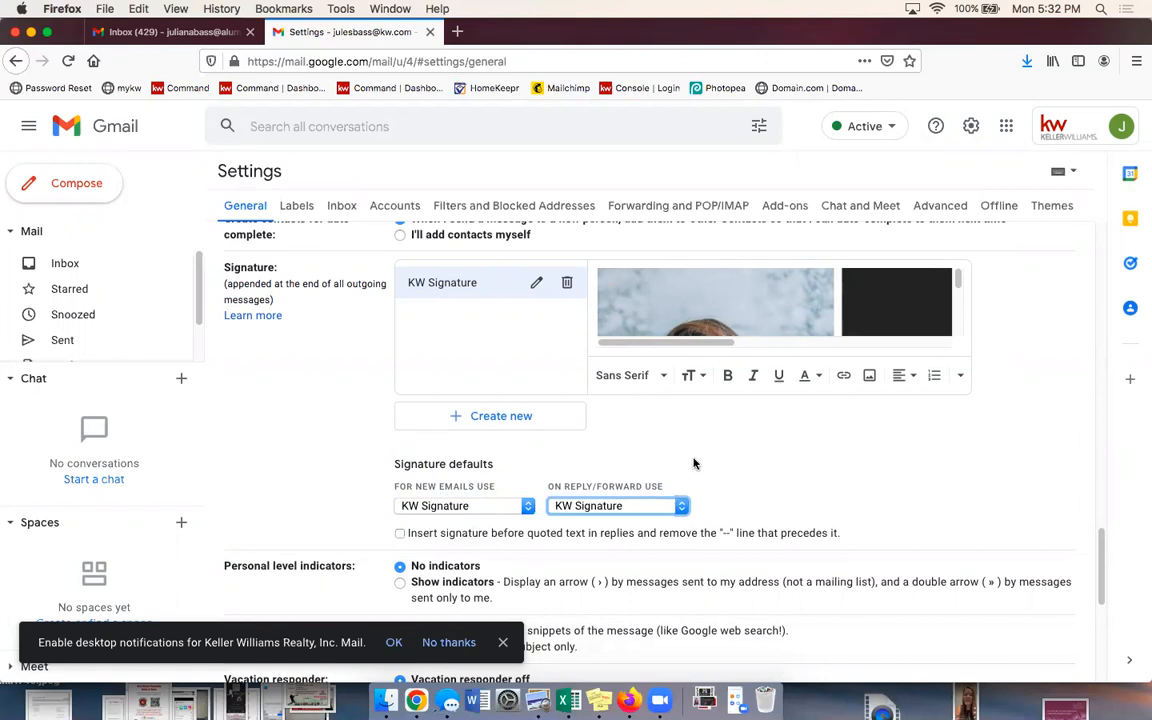
mouse_move(504, 510)
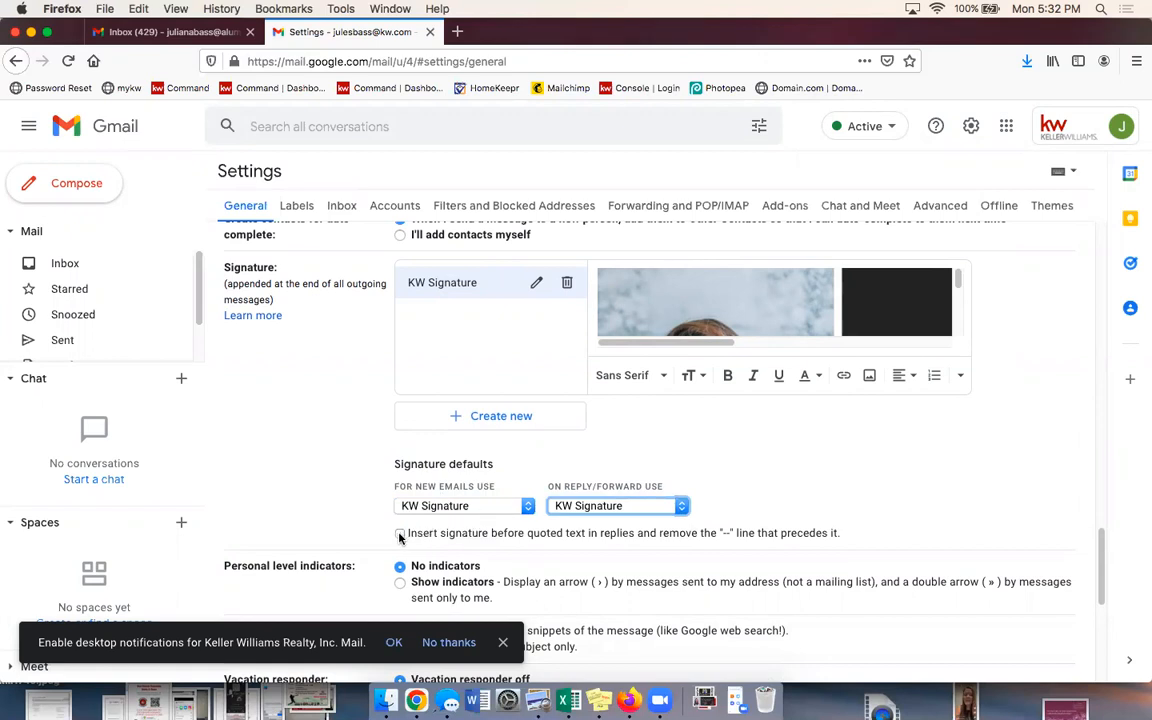
left_click(400, 532)
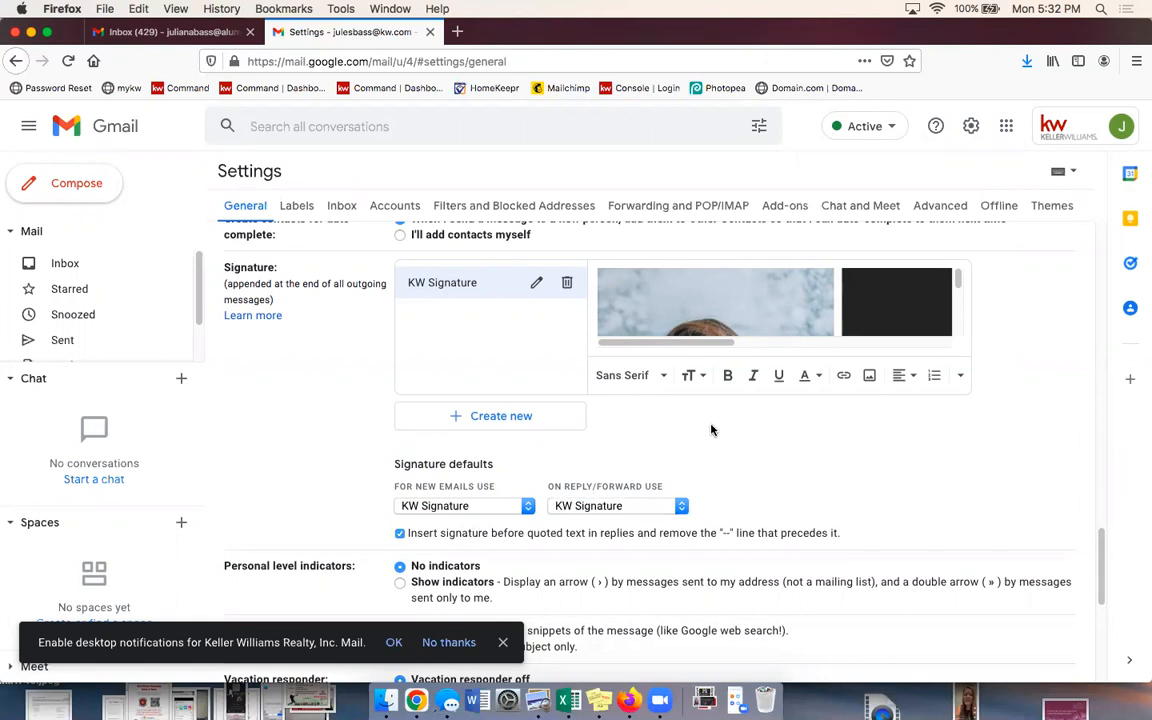
scroll("down", 3)
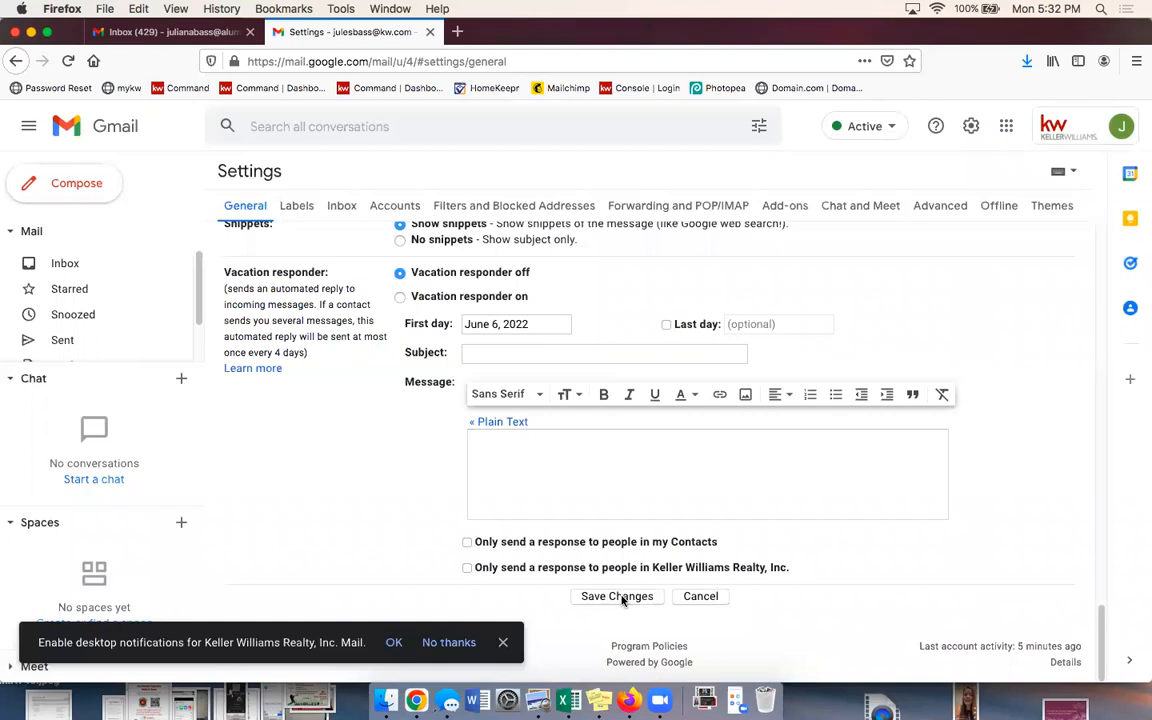
left_click(616, 596)
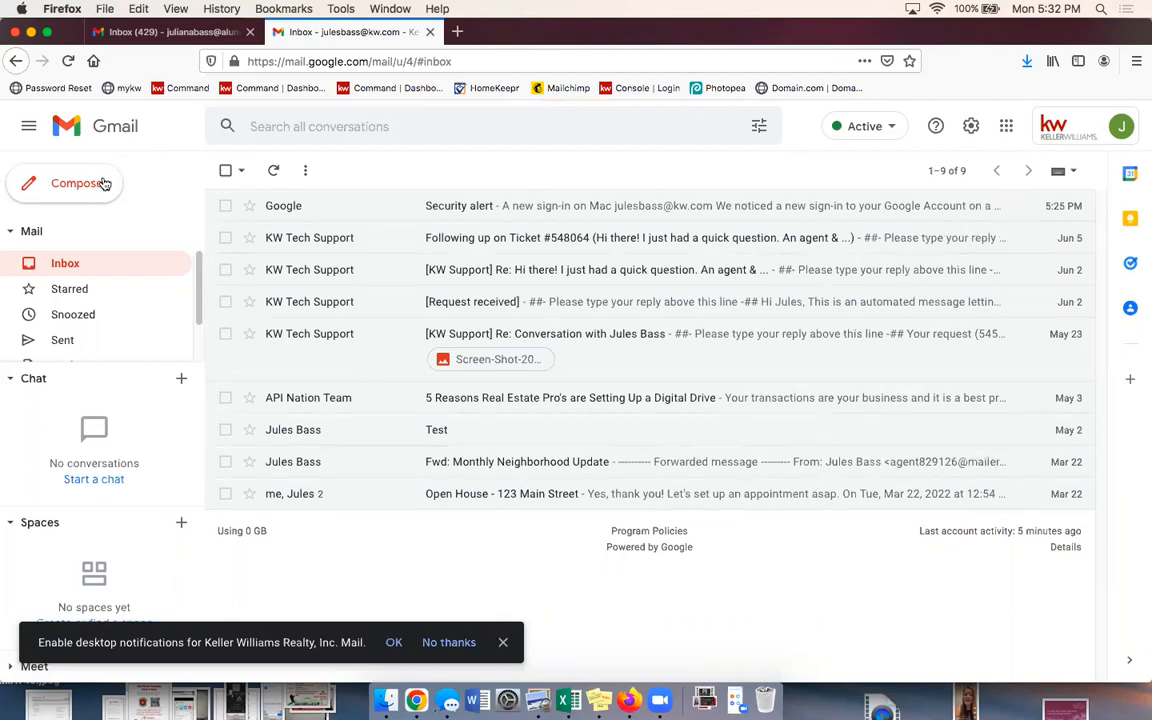
Step: Start a new message and select its auto-inserted, oversized signature banner
left_click(66, 184)
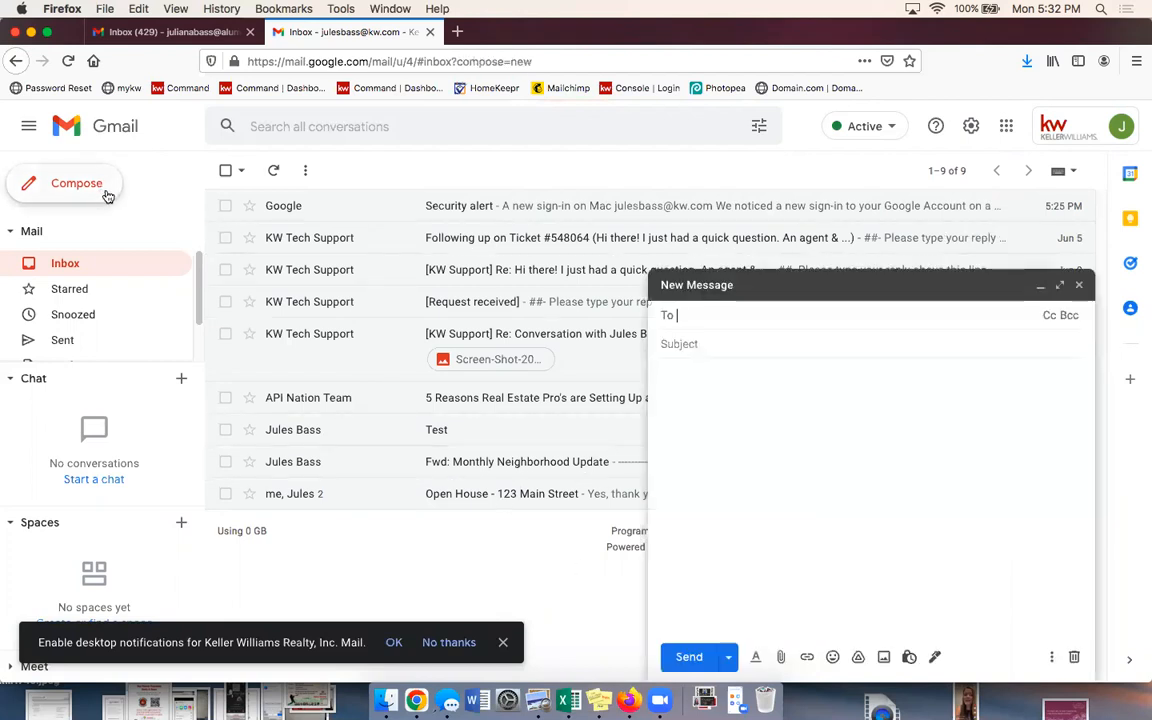
left_click(936, 656)
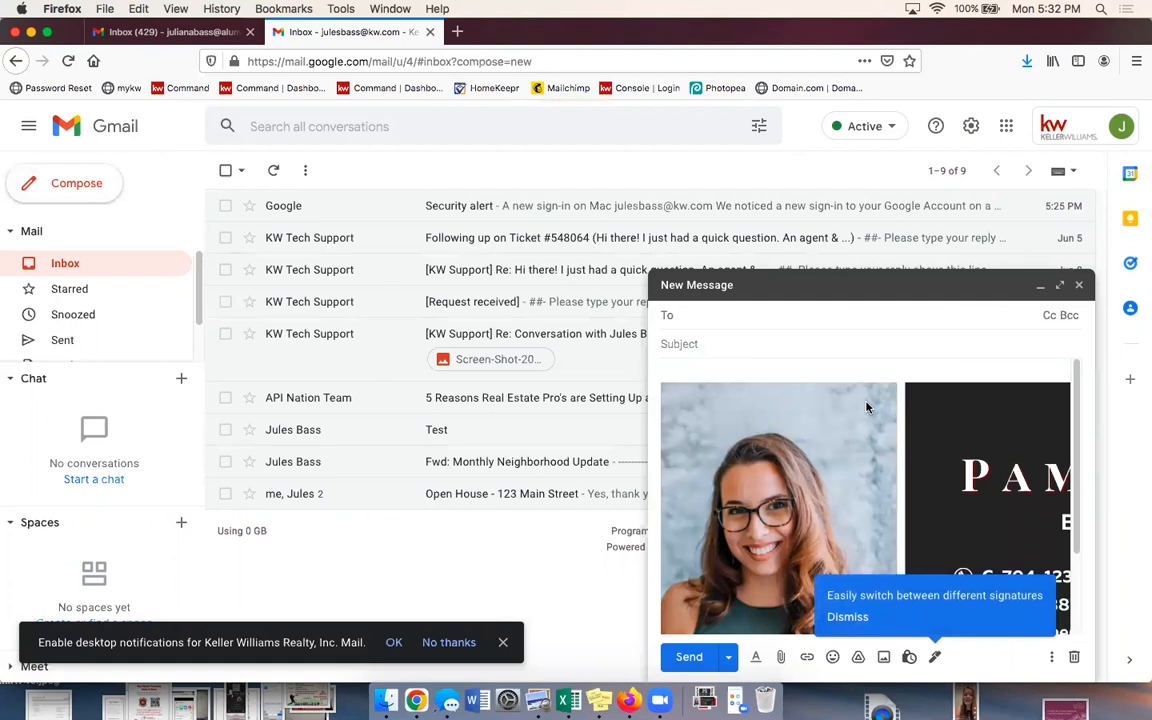
mouse_move(940, 516)
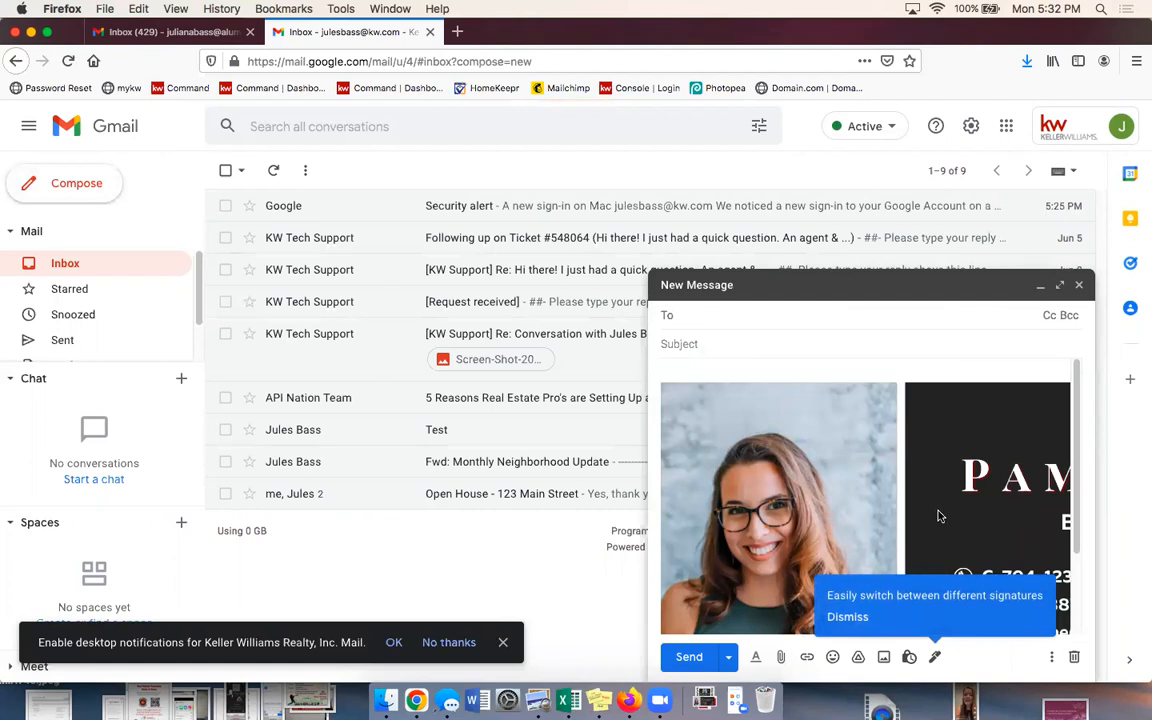
left_click(700, 316)
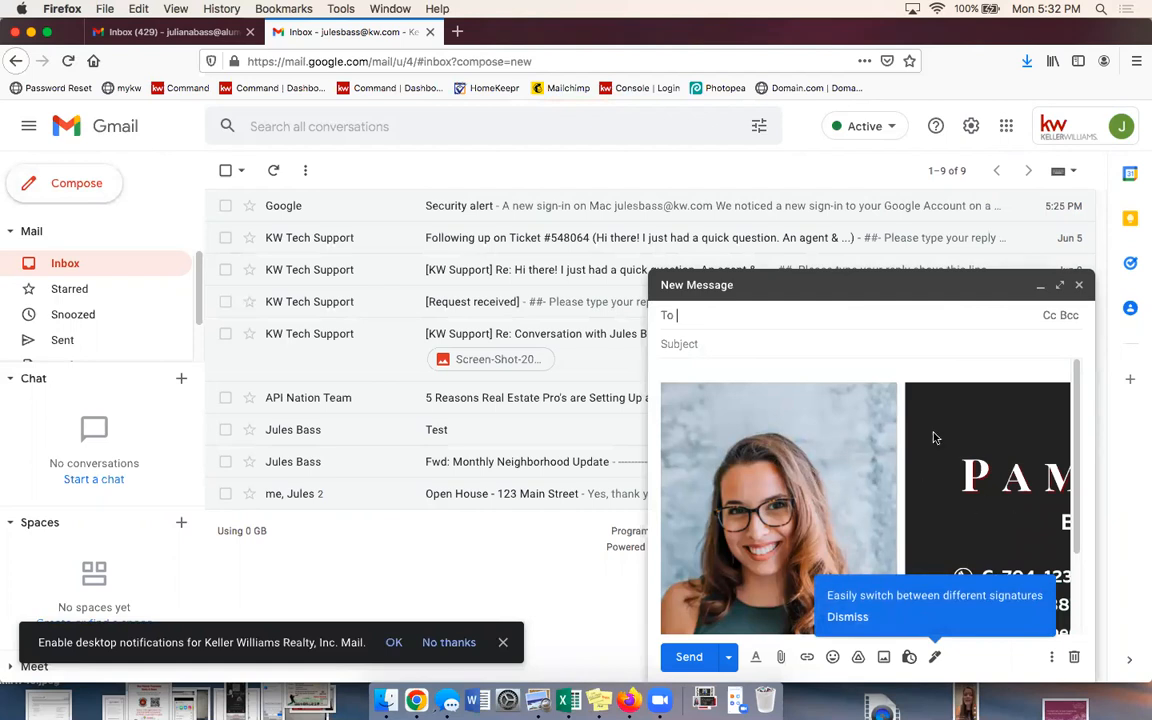
mouse_move(816, 428)
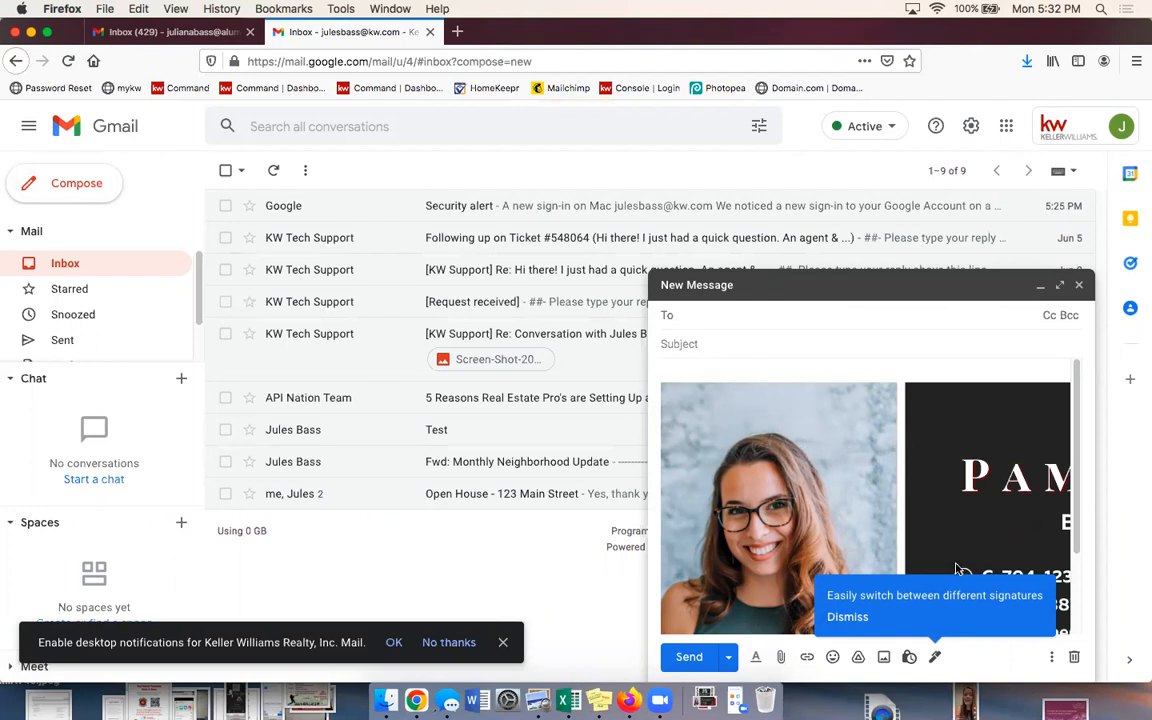
mouse_move(864, 444)
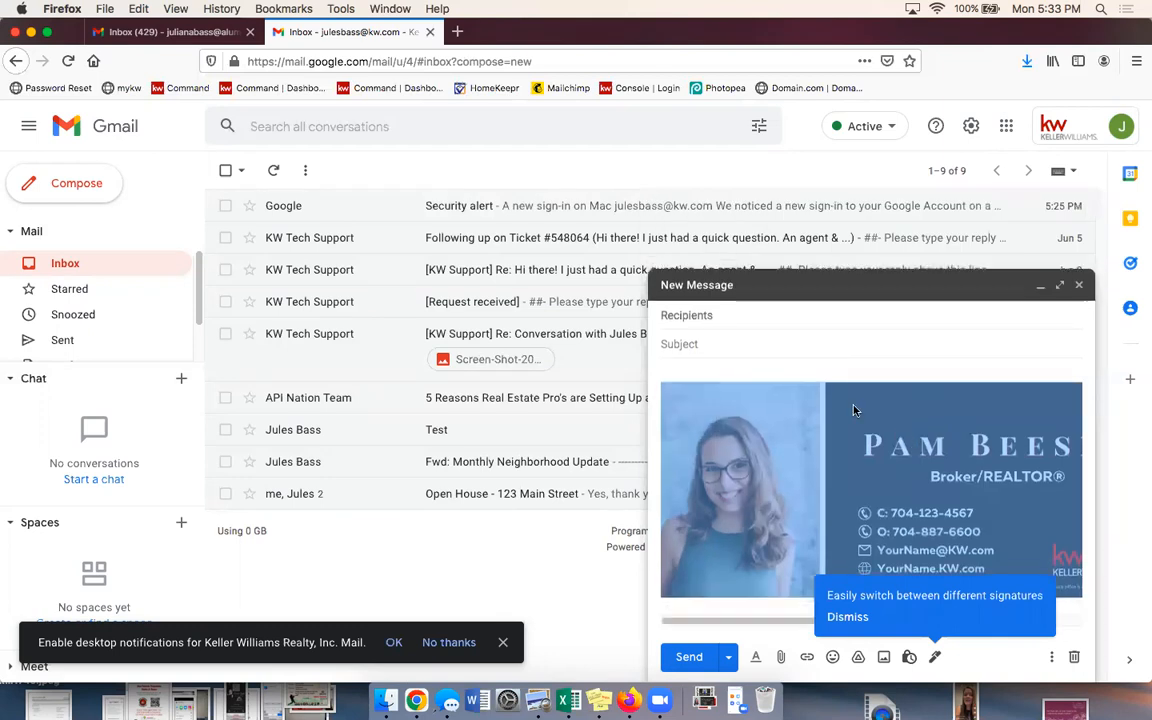
Step: Resize the banner in the draft to a smaller size that fits the message width
left_click(740, 490)
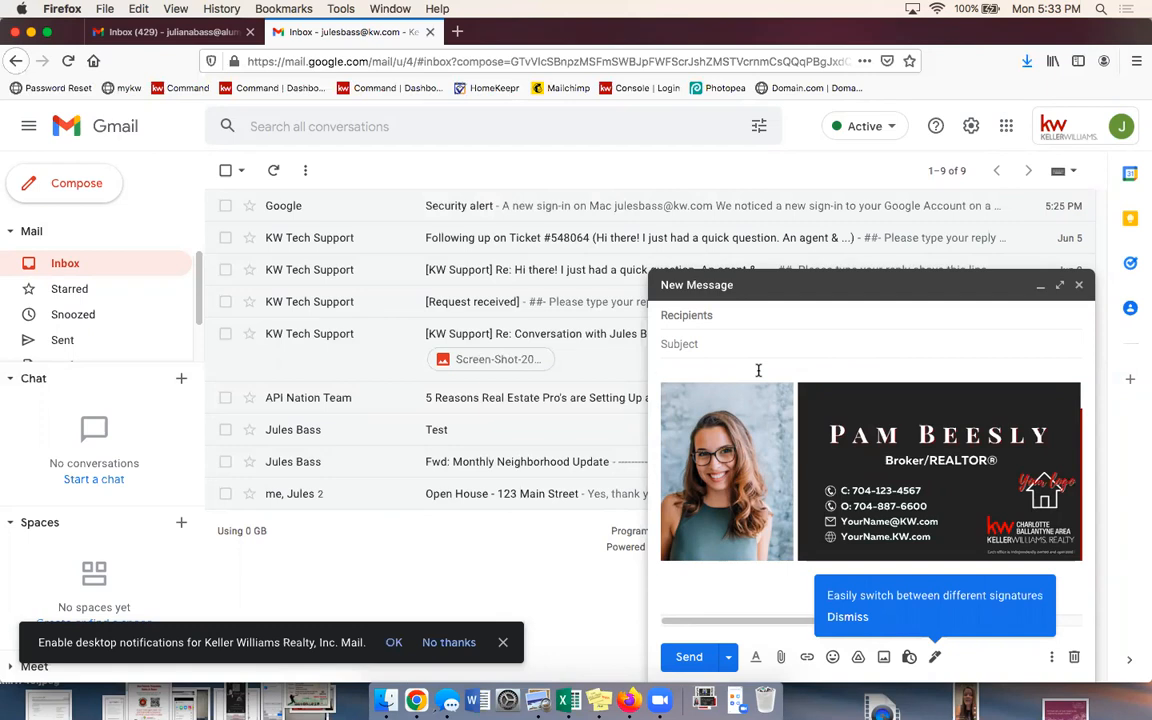
mouse_move(908, 520)
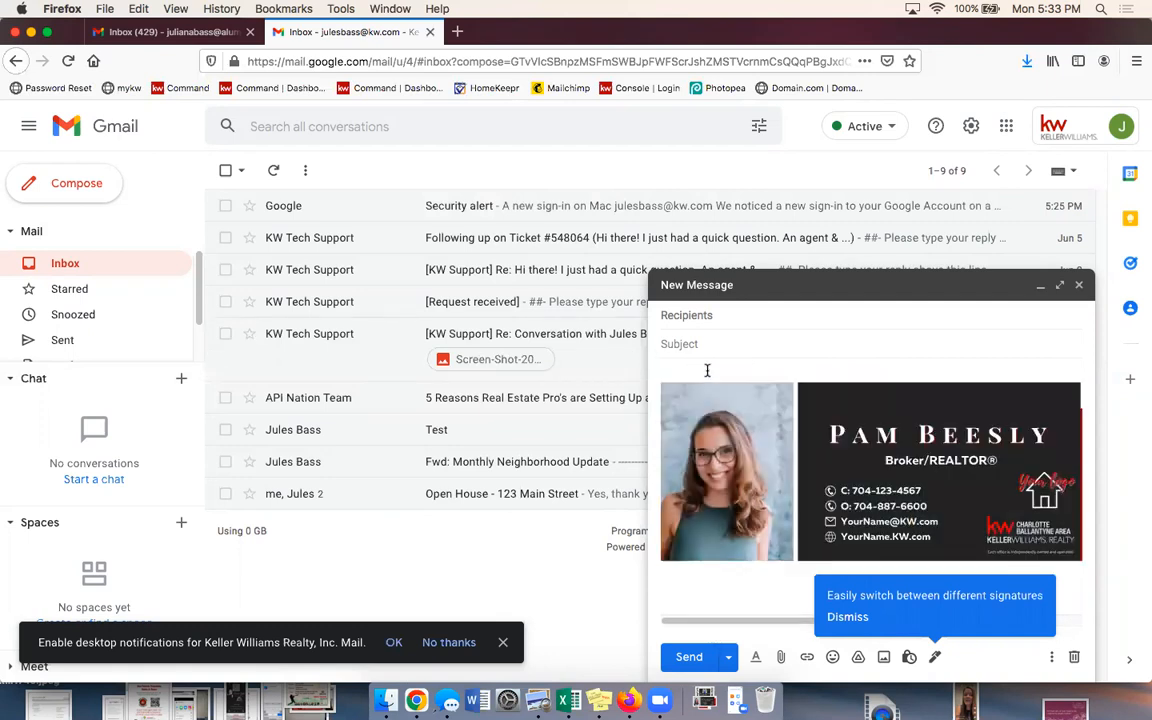
left_click(708, 370)
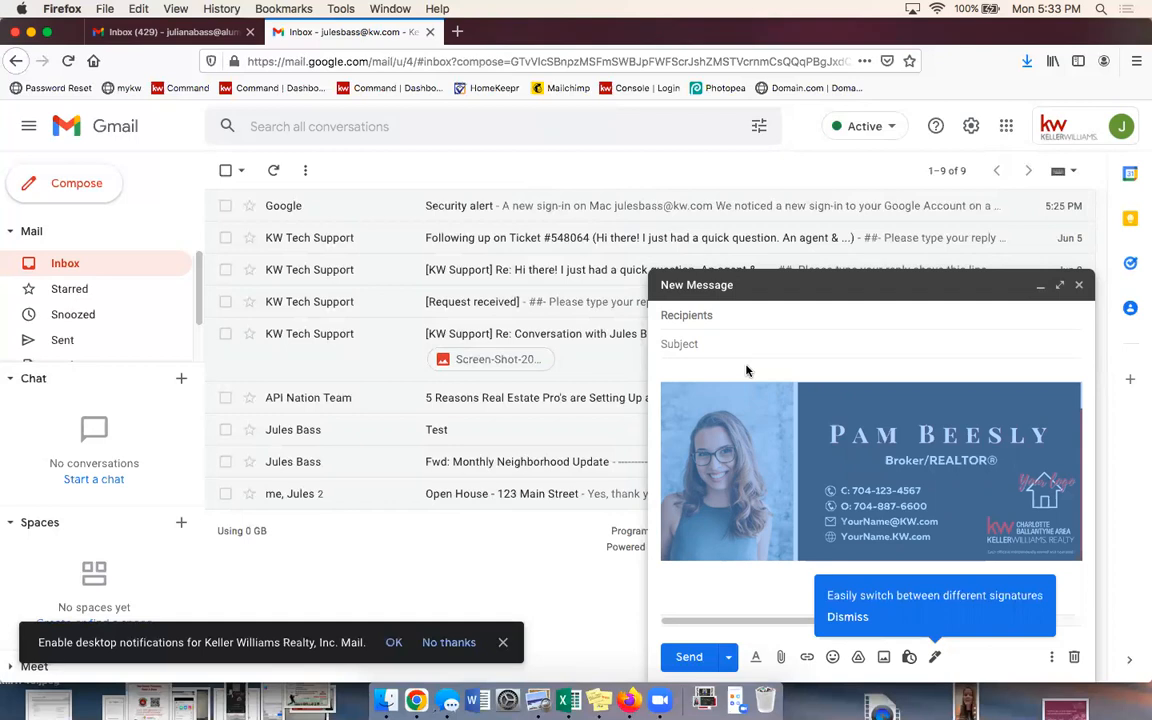
right_click(744, 370)
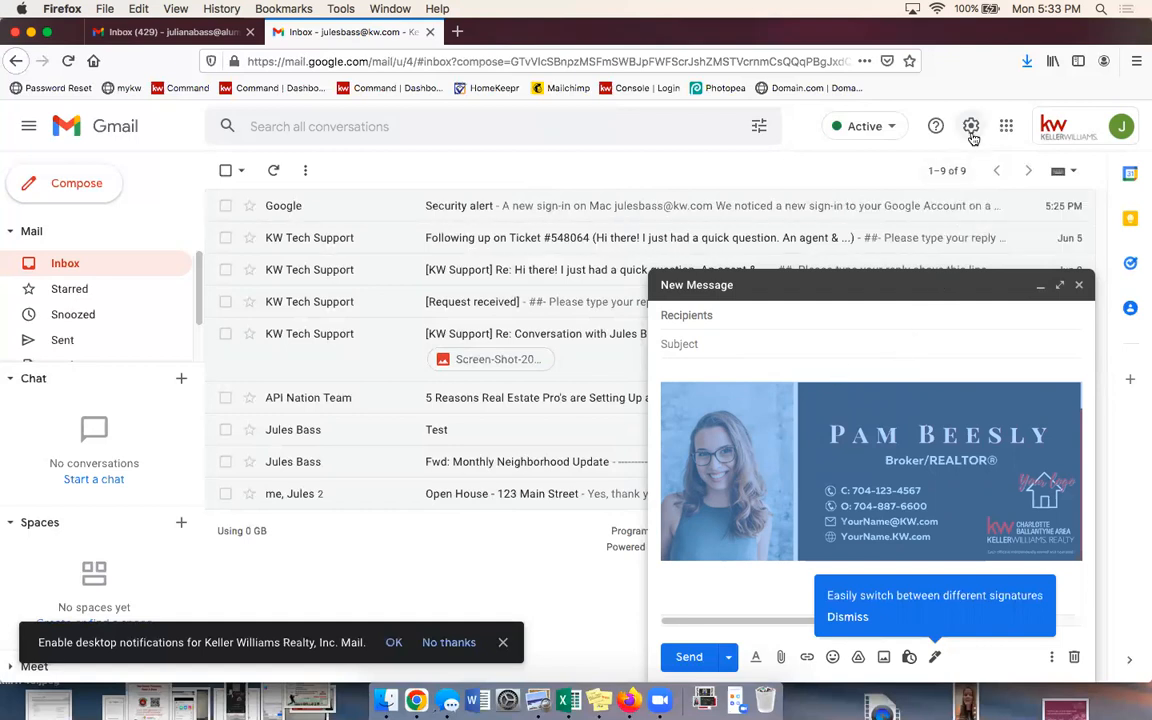
mouse_move(972, 126)
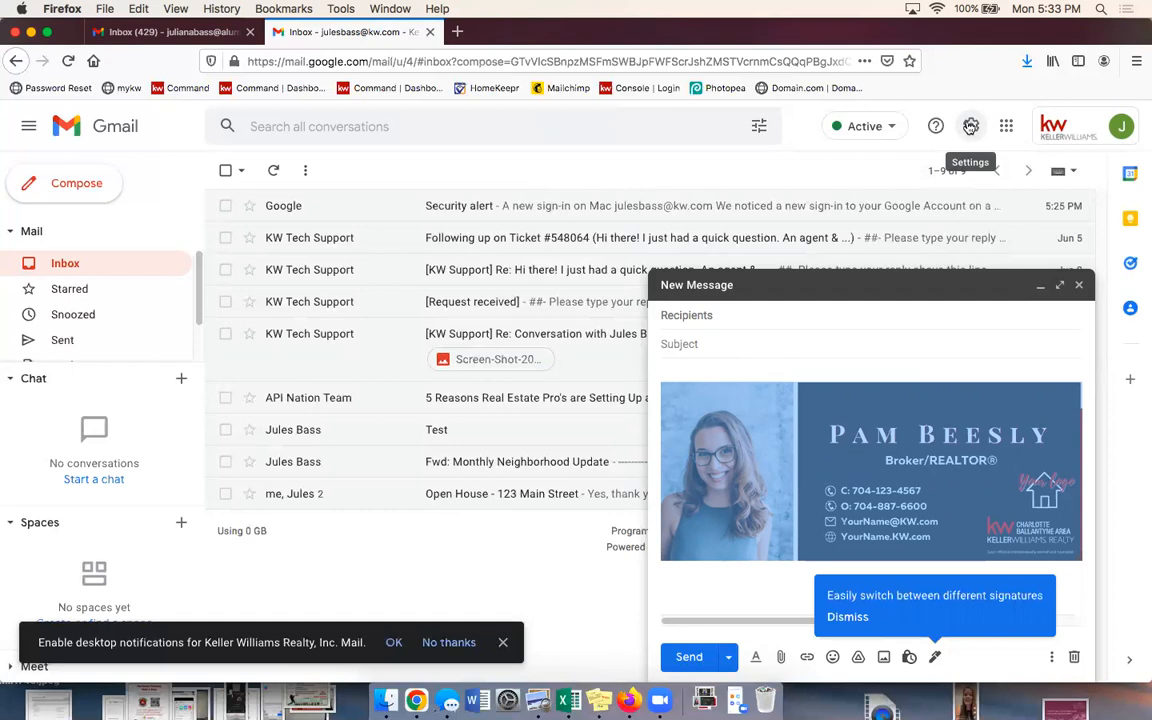
Step: Return to the full General settings page via Quick settings
left_click(968, 126)
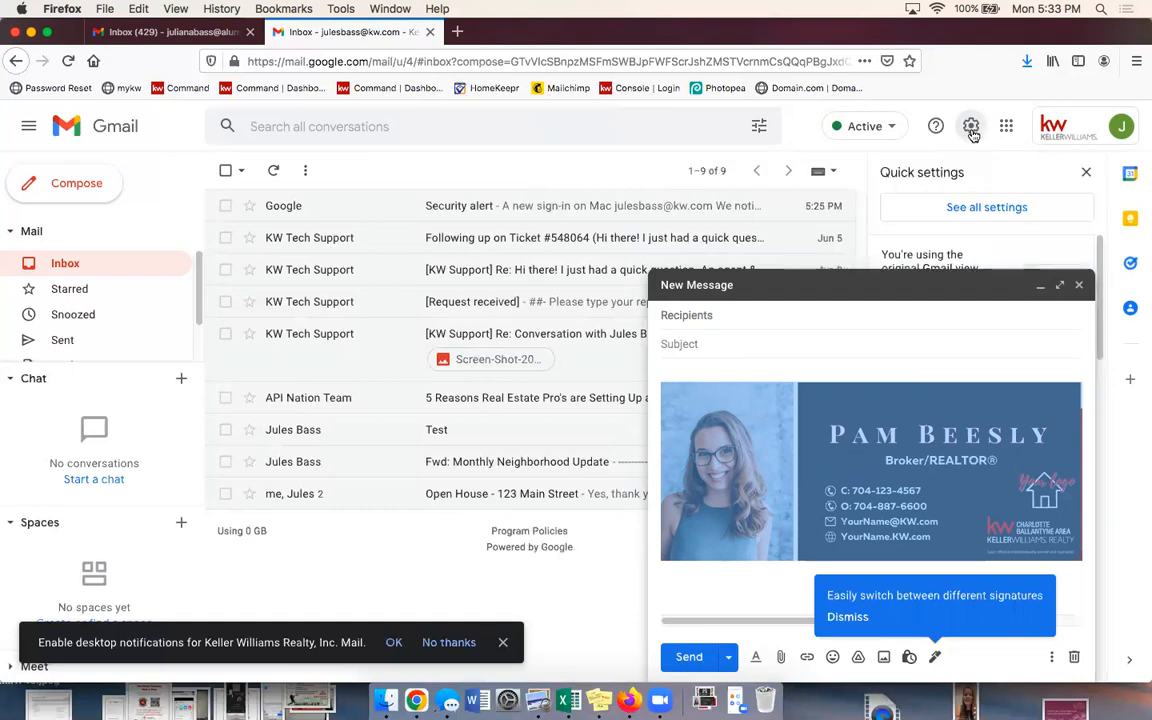
mouse_move(986, 206)
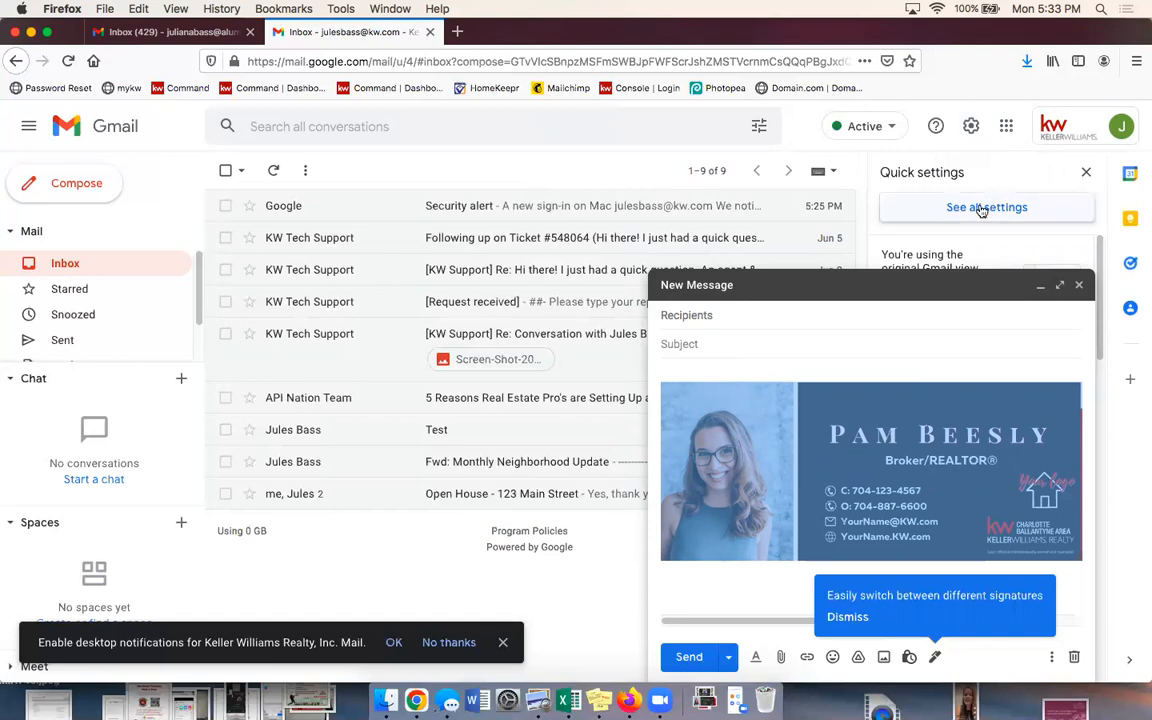
left_click(986, 206)
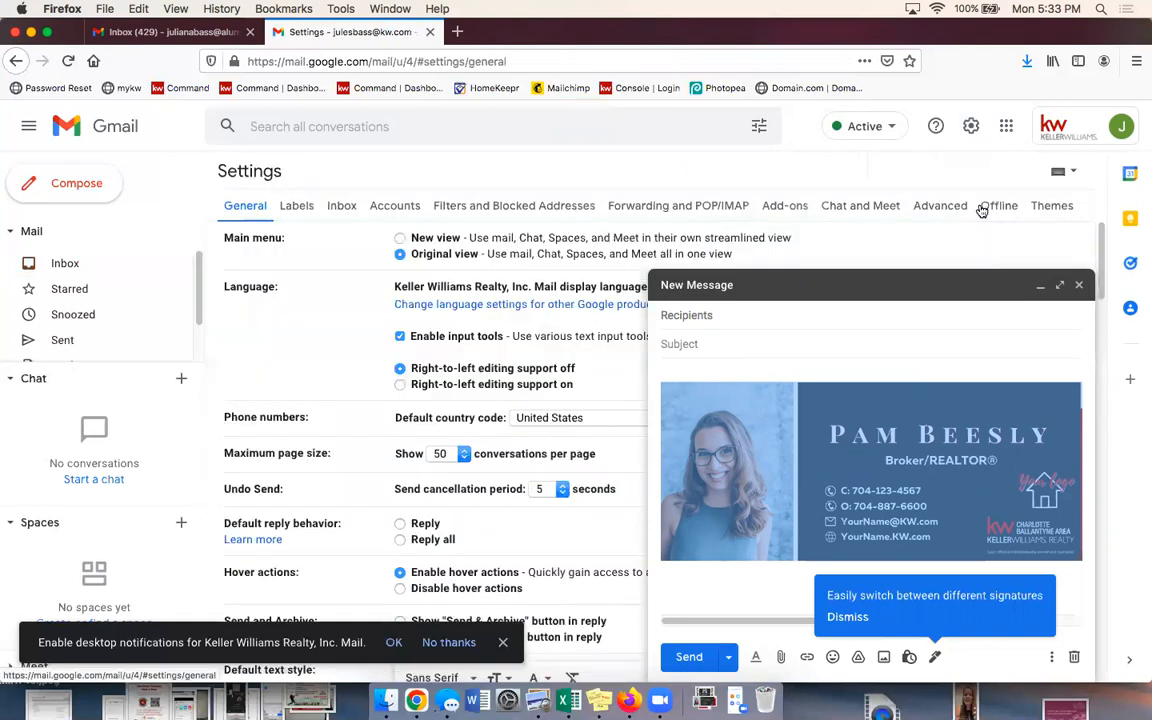
mouse_move(1092, 668)
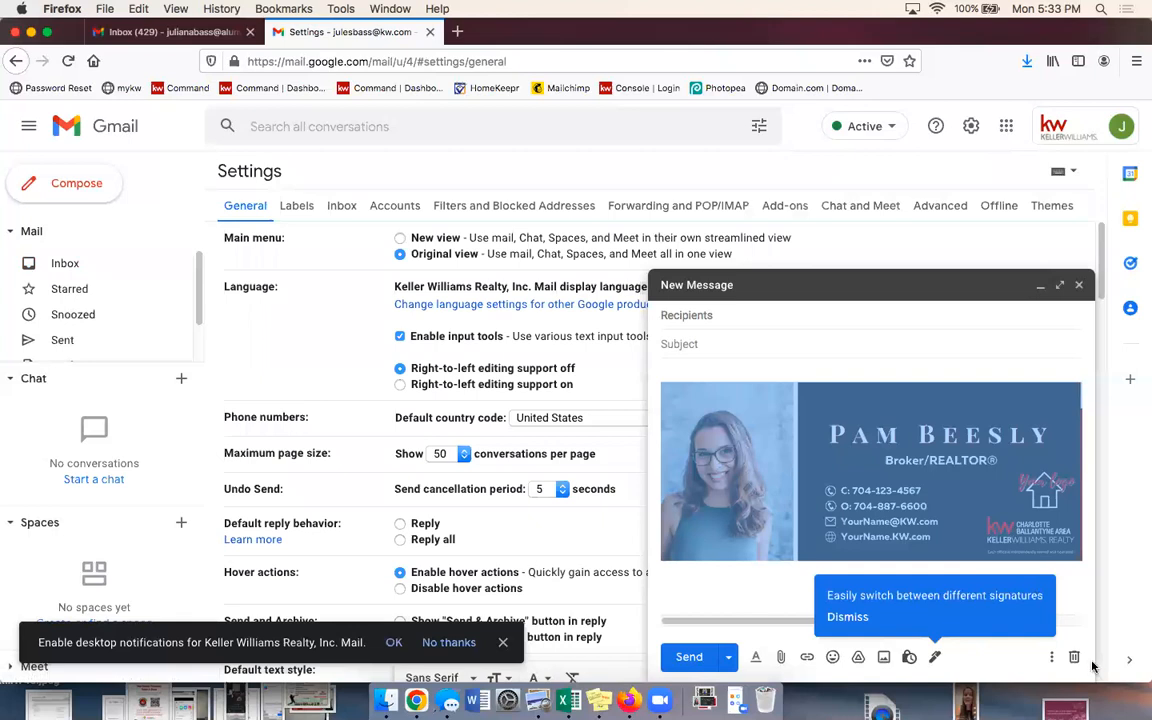
mouse_move(1074, 656)
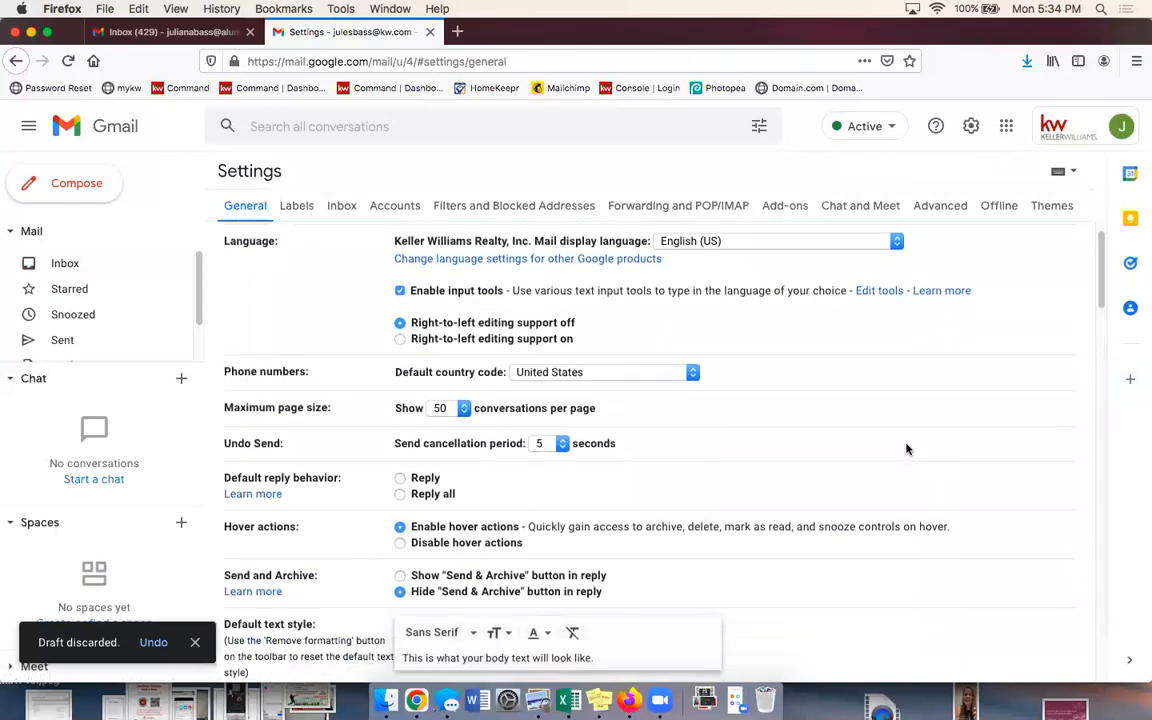
Step: Remove the old signature image, paste the resized banner in its place, and save changes
scroll("down", 3)
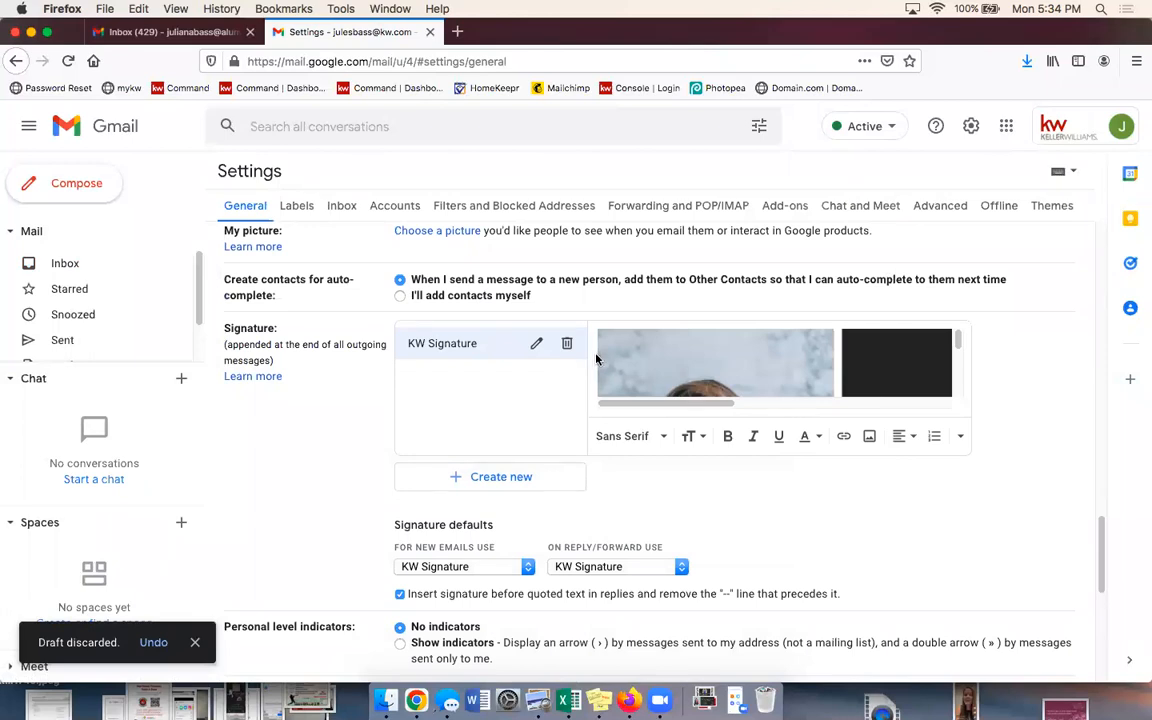
left_click(714, 364)
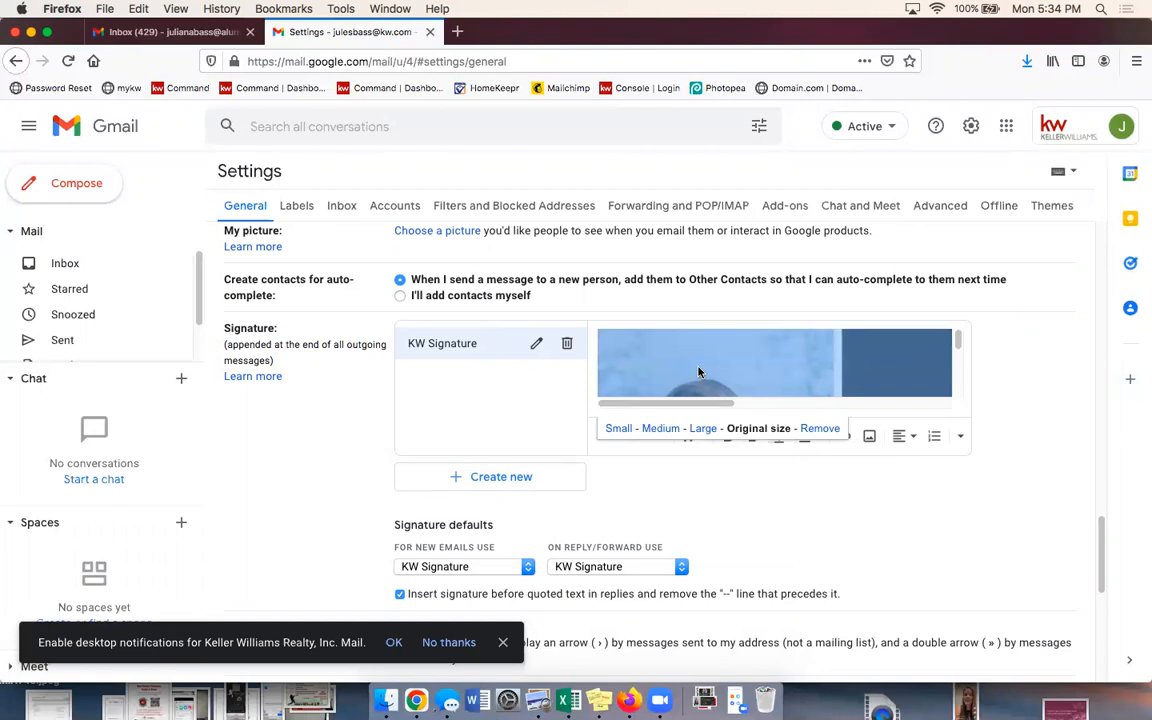
left_click(820, 428)
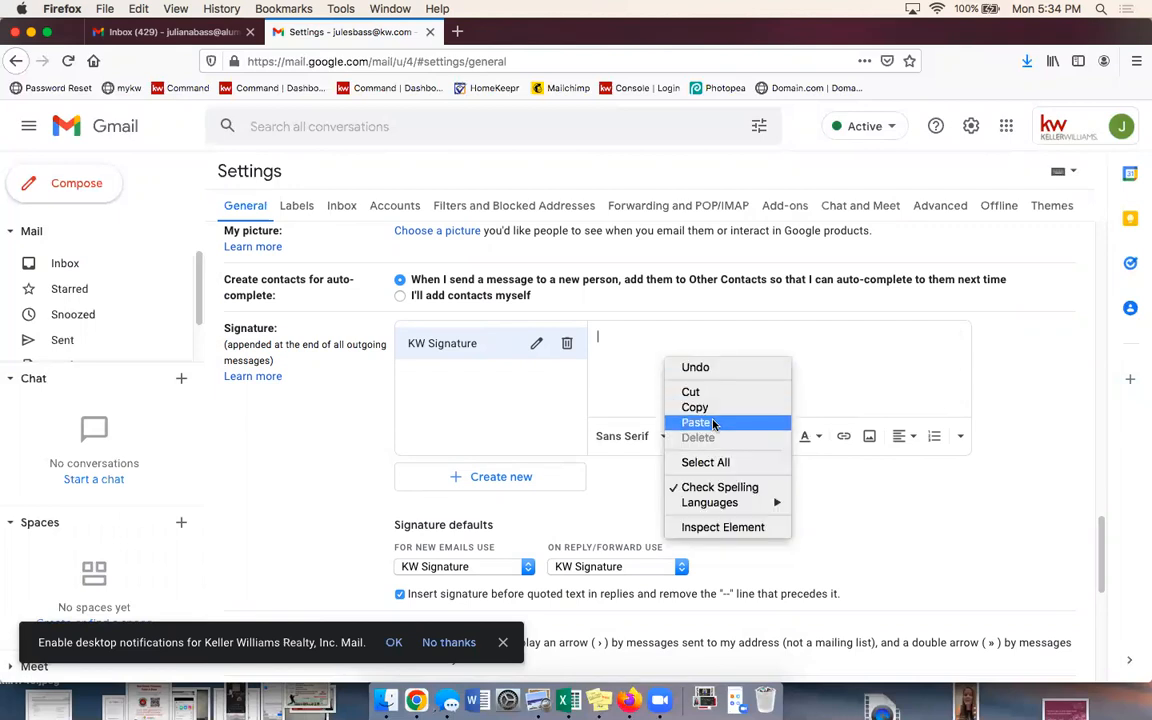
left_click(696, 422)
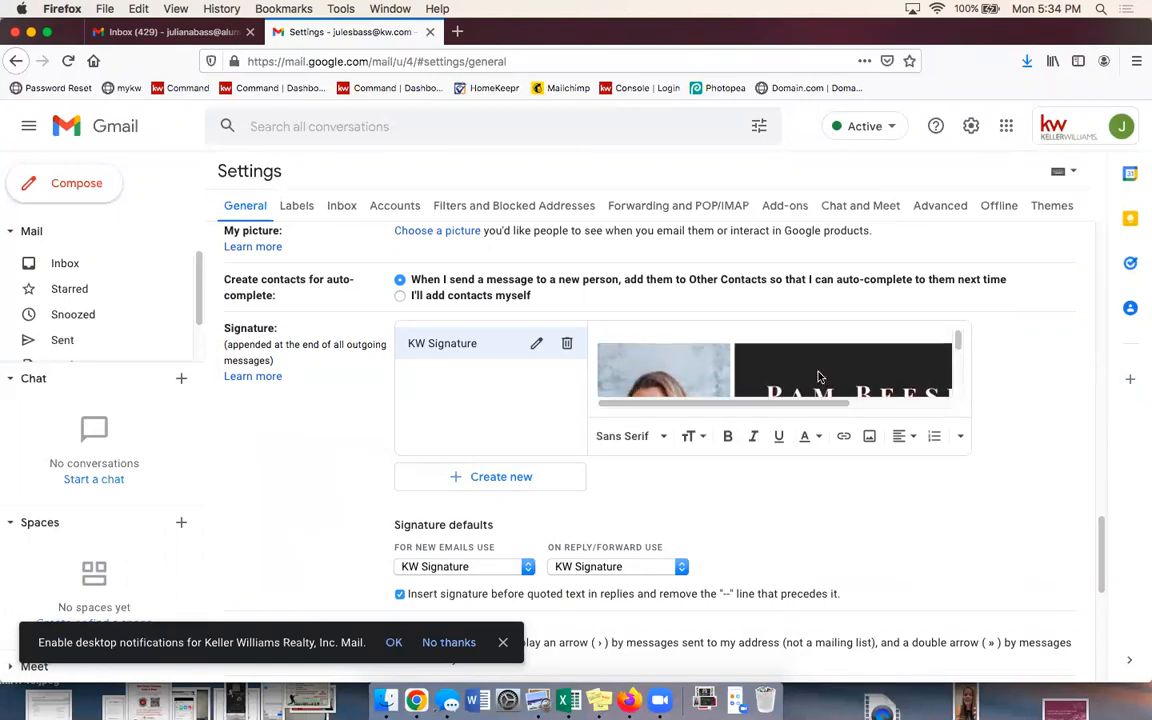
scroll("down", 3)
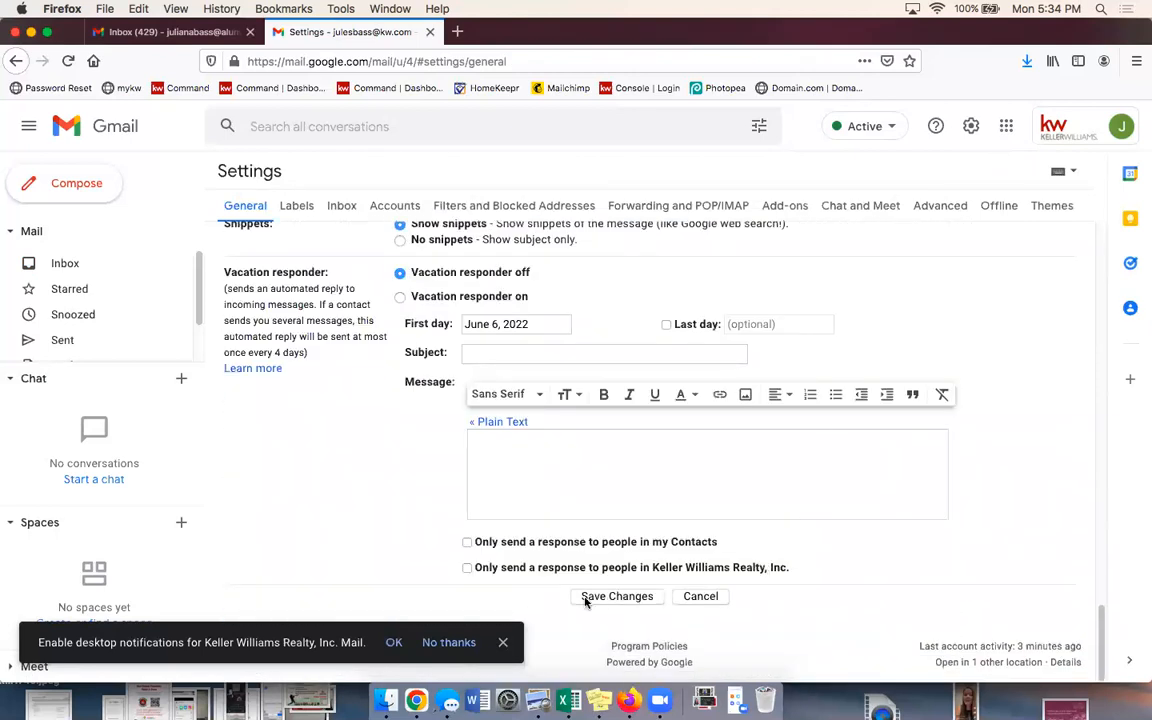
left_click(616, 596)
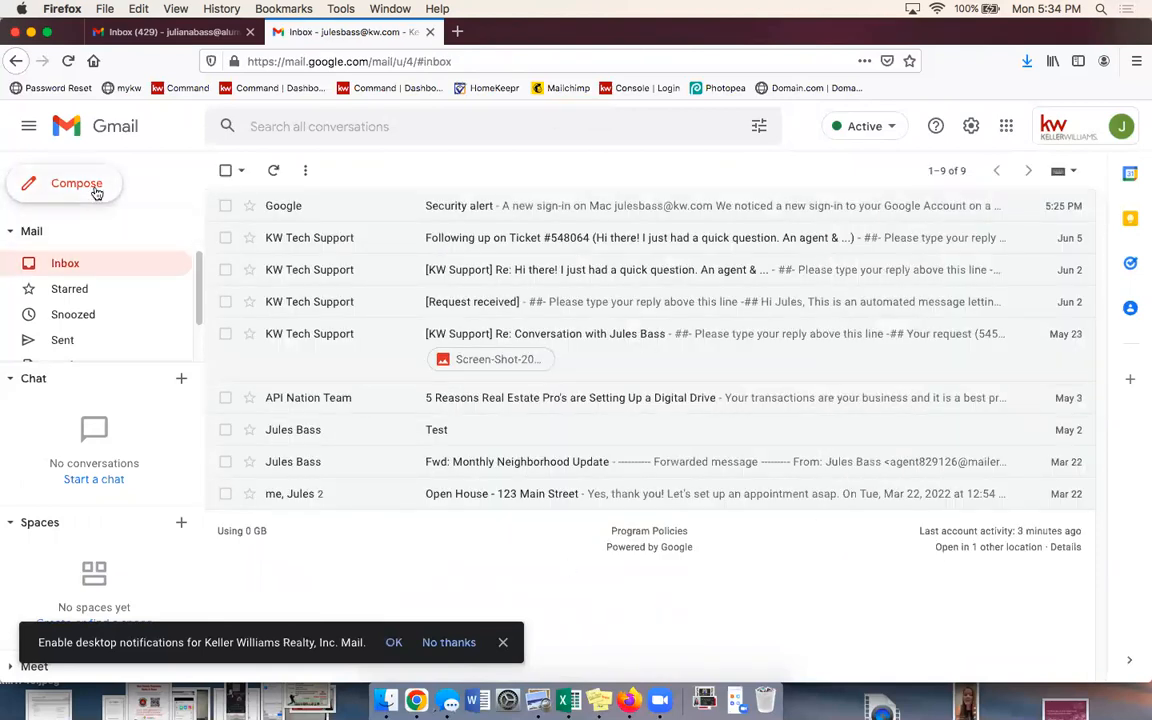
Step: Compose a new message and confirm the resized KW Signature banner fits within it
left_click(76, 184)
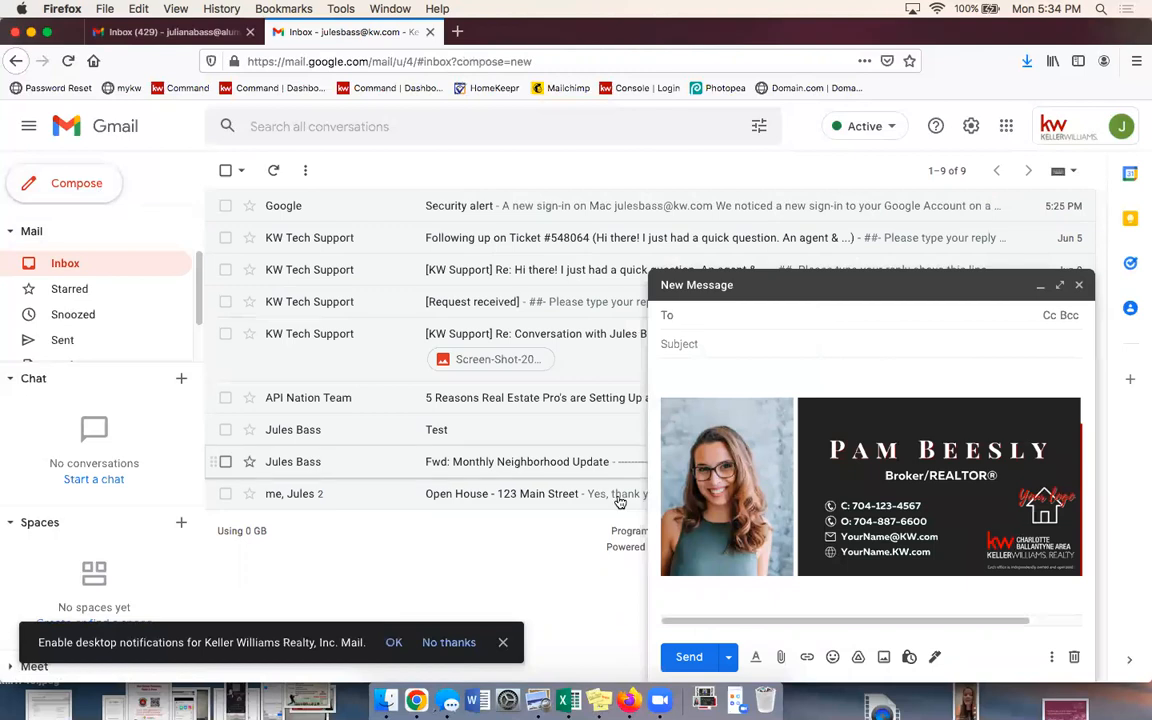
left_click(720, 316)
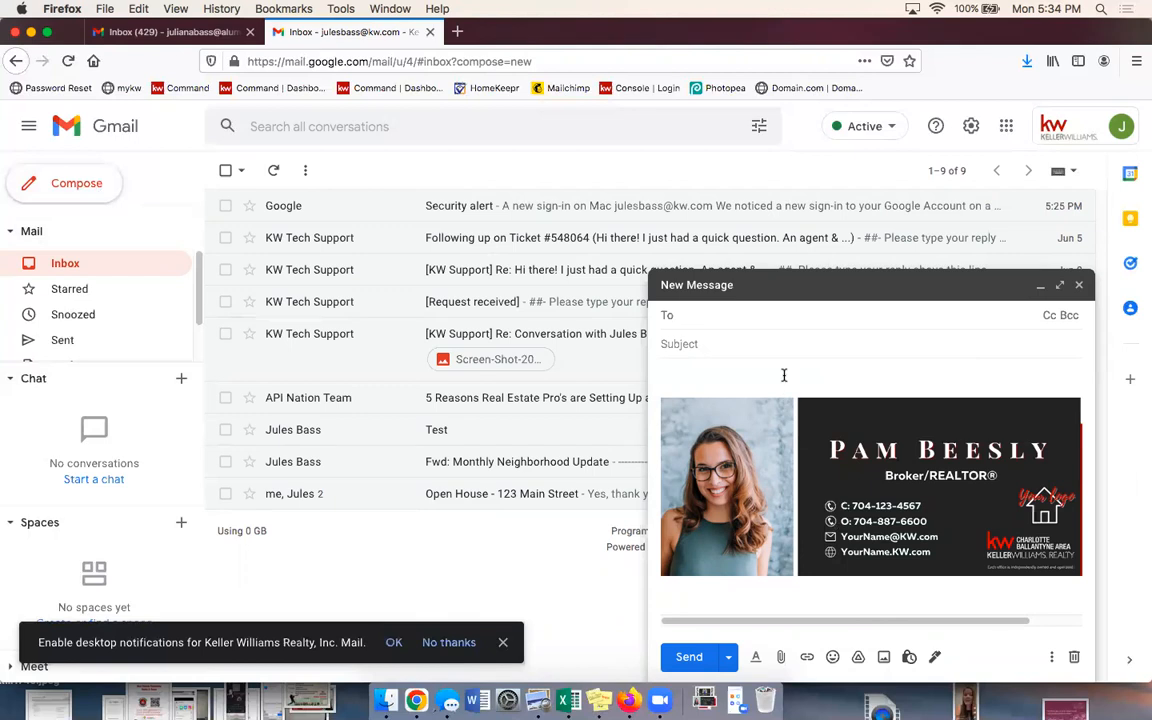
left_click(700, 316)
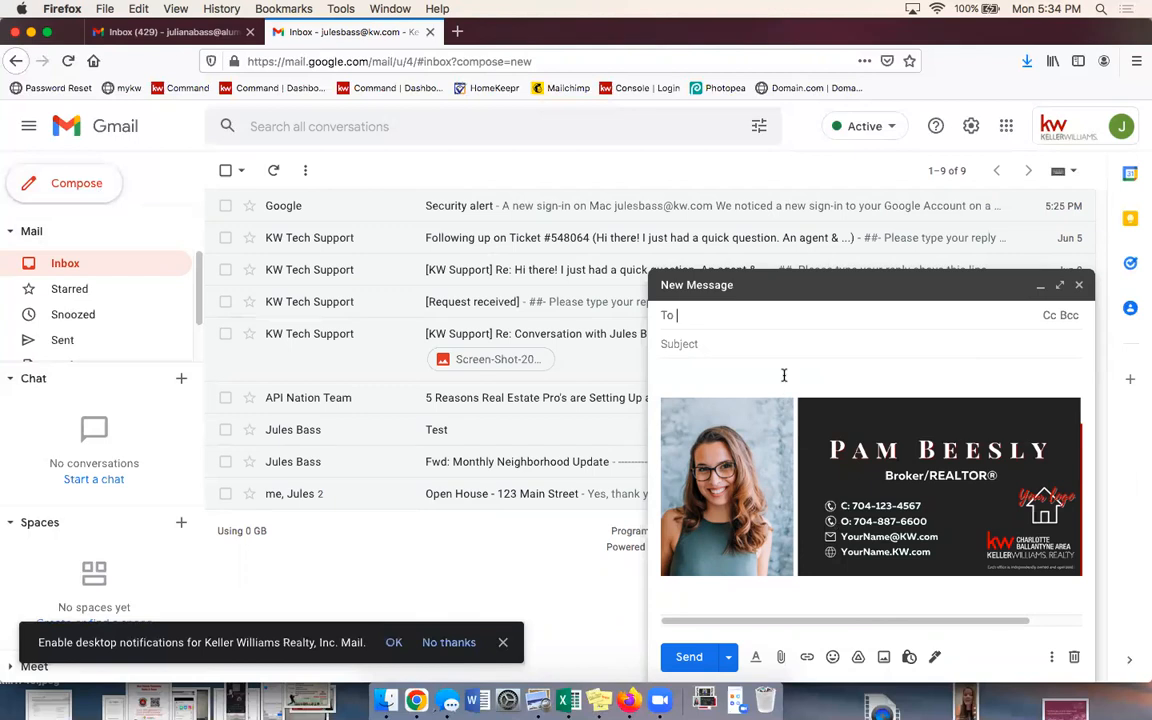